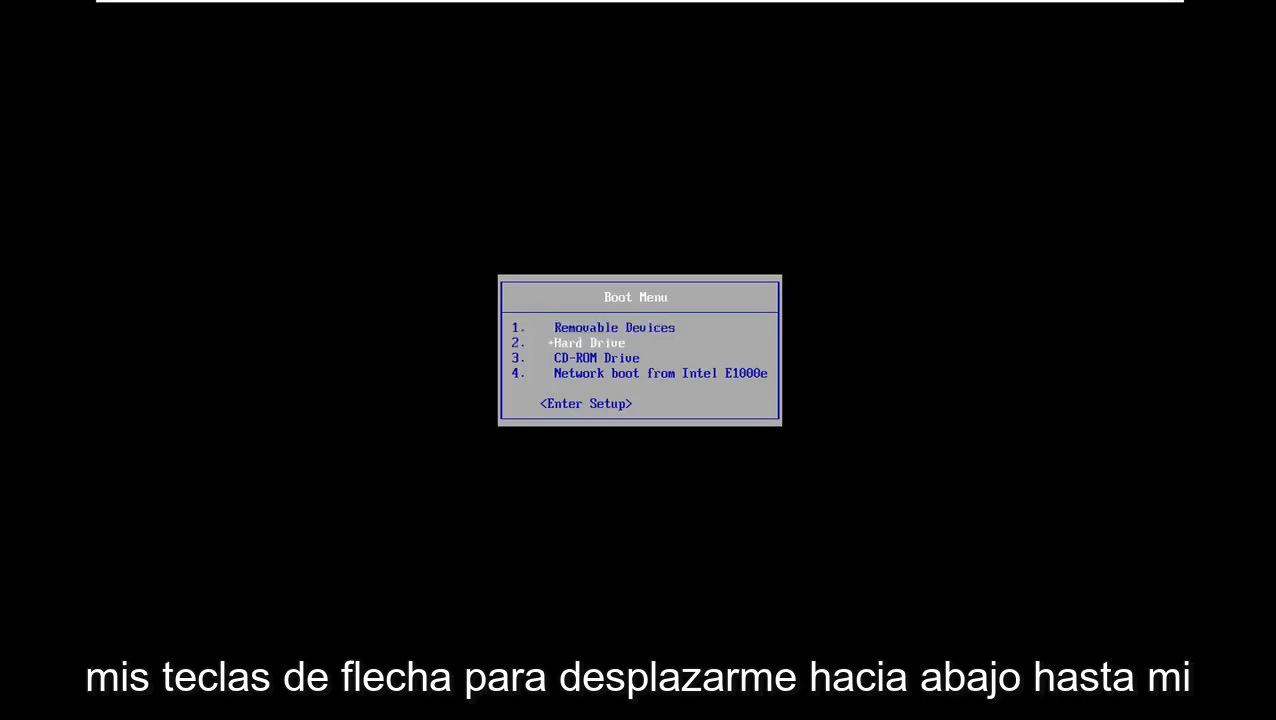
# Step: Select the CD-ROM Drive in the BIOS Boot Menu to boot from the disc
pyautogui.press('Down')
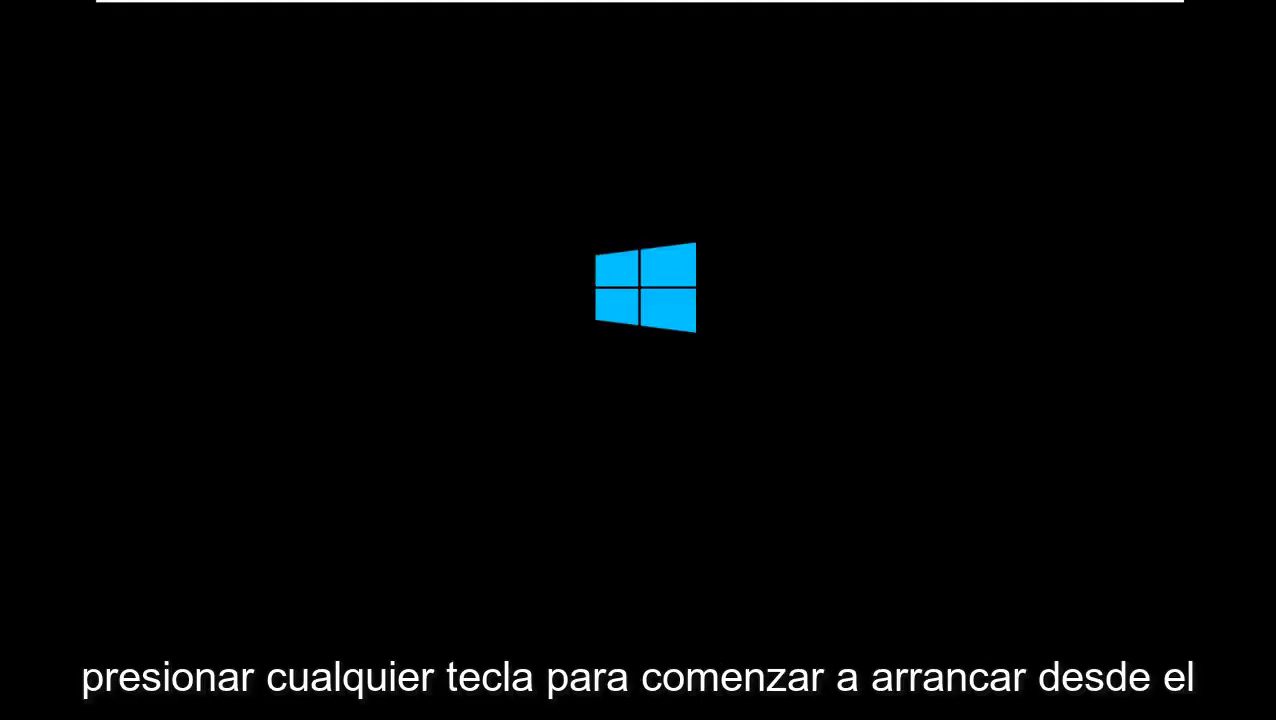
# Step: Boot from the disc, accept the language preferences, and choose Repair your computer
pyautogui.press('enter')
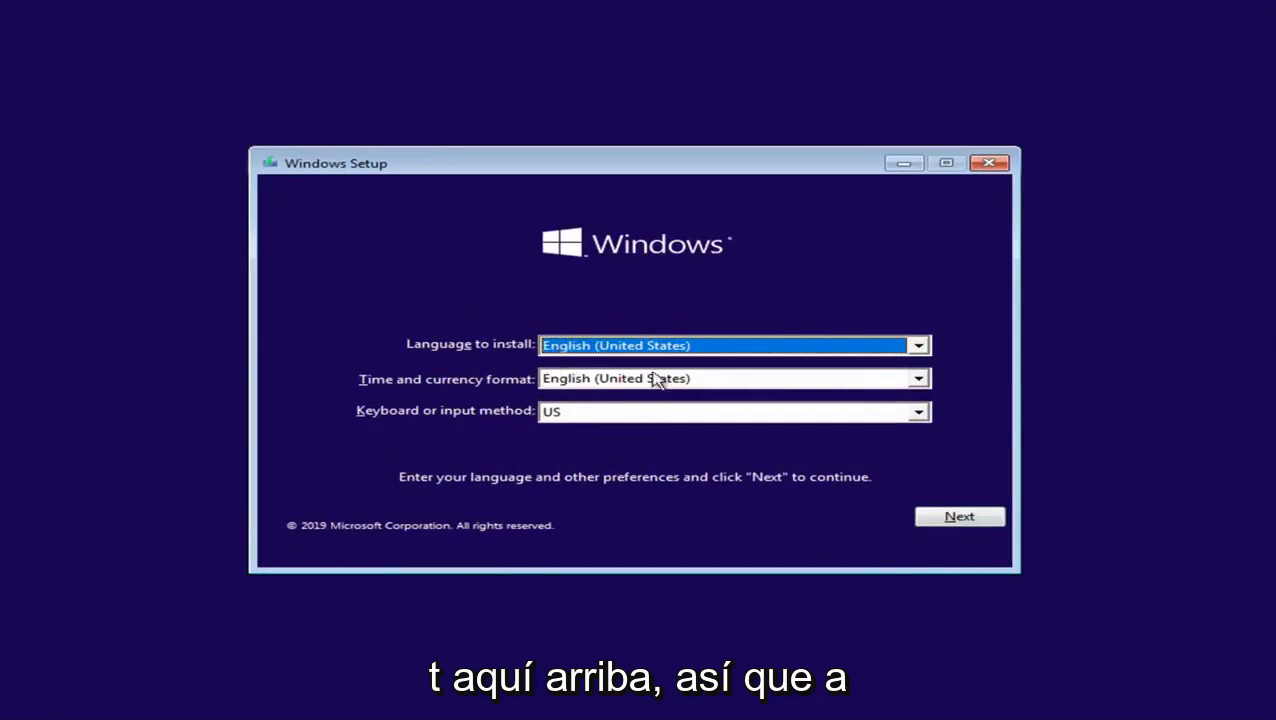
pyautogui.click(958, 516)
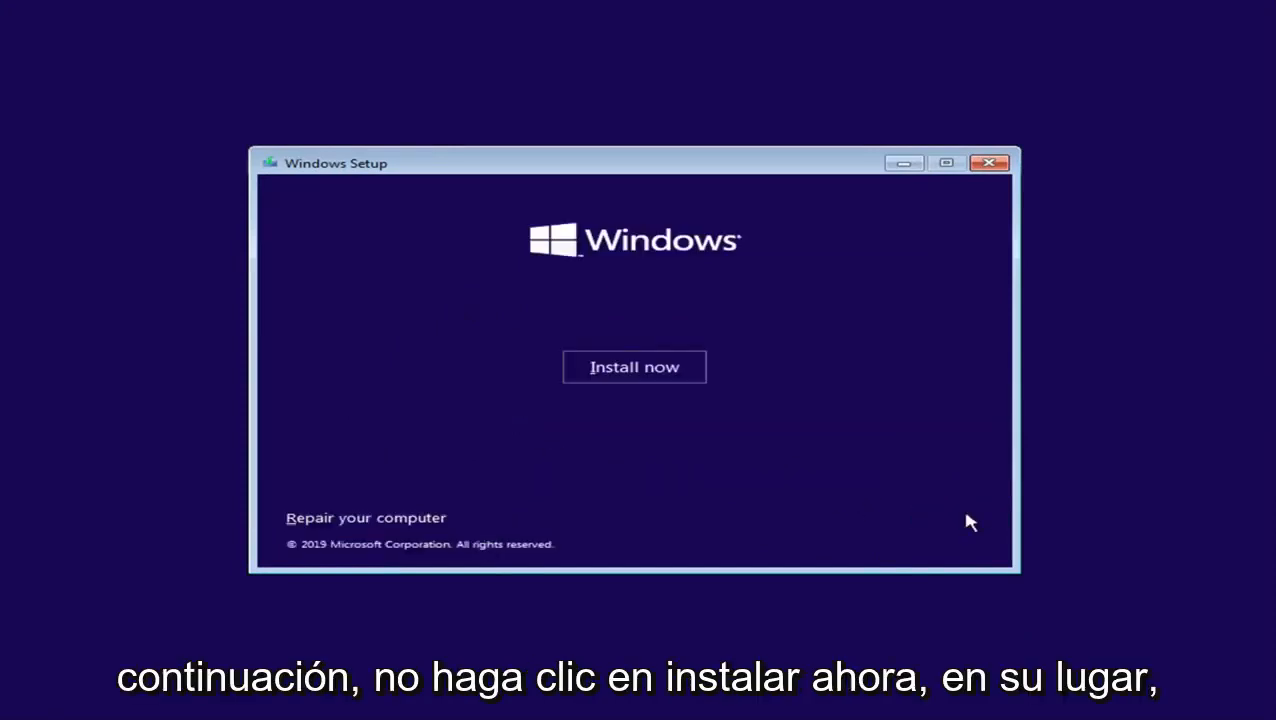
pyautogui.moveTo(595, 363)
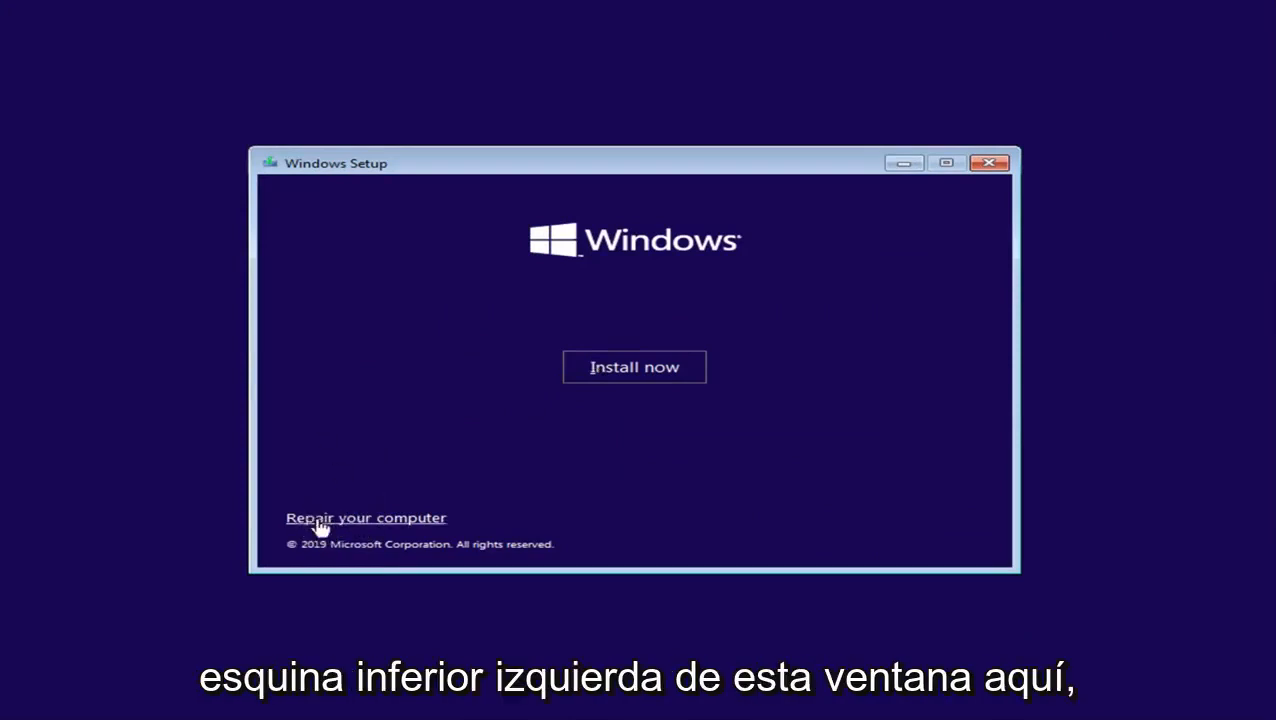
pyautogui.click(365, 517)
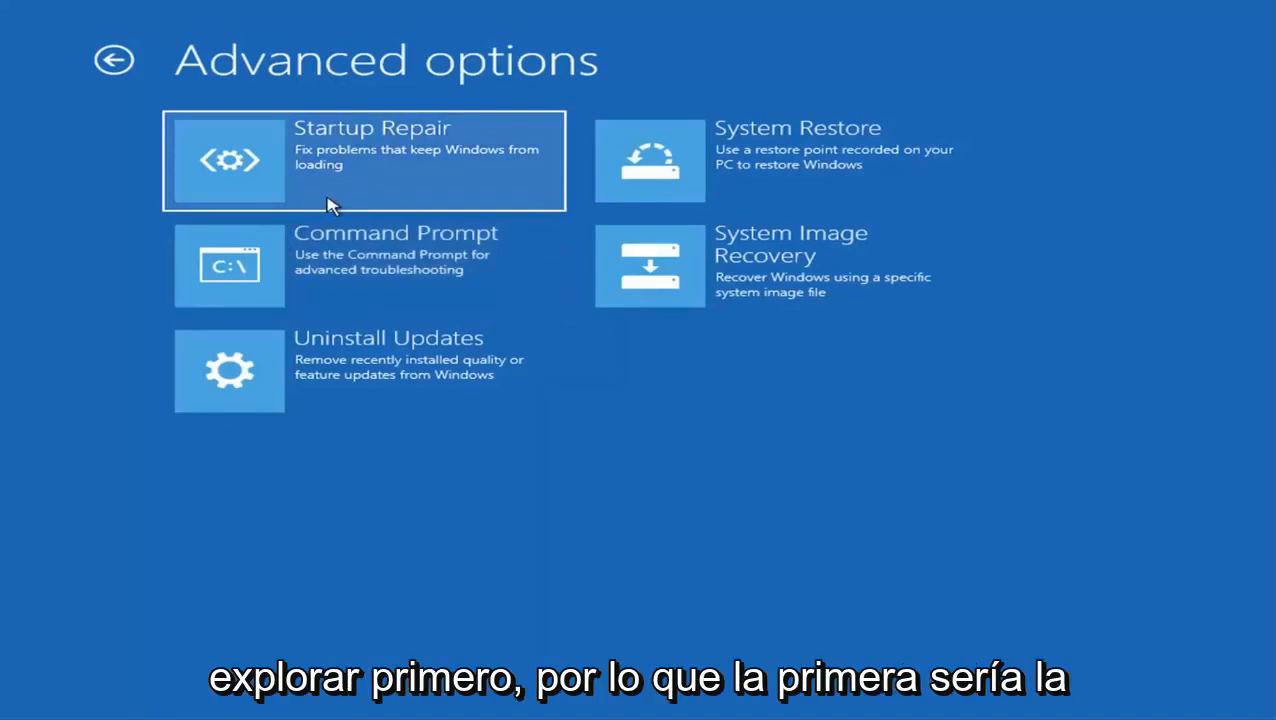
pyautogui.moveTo(308, 184)
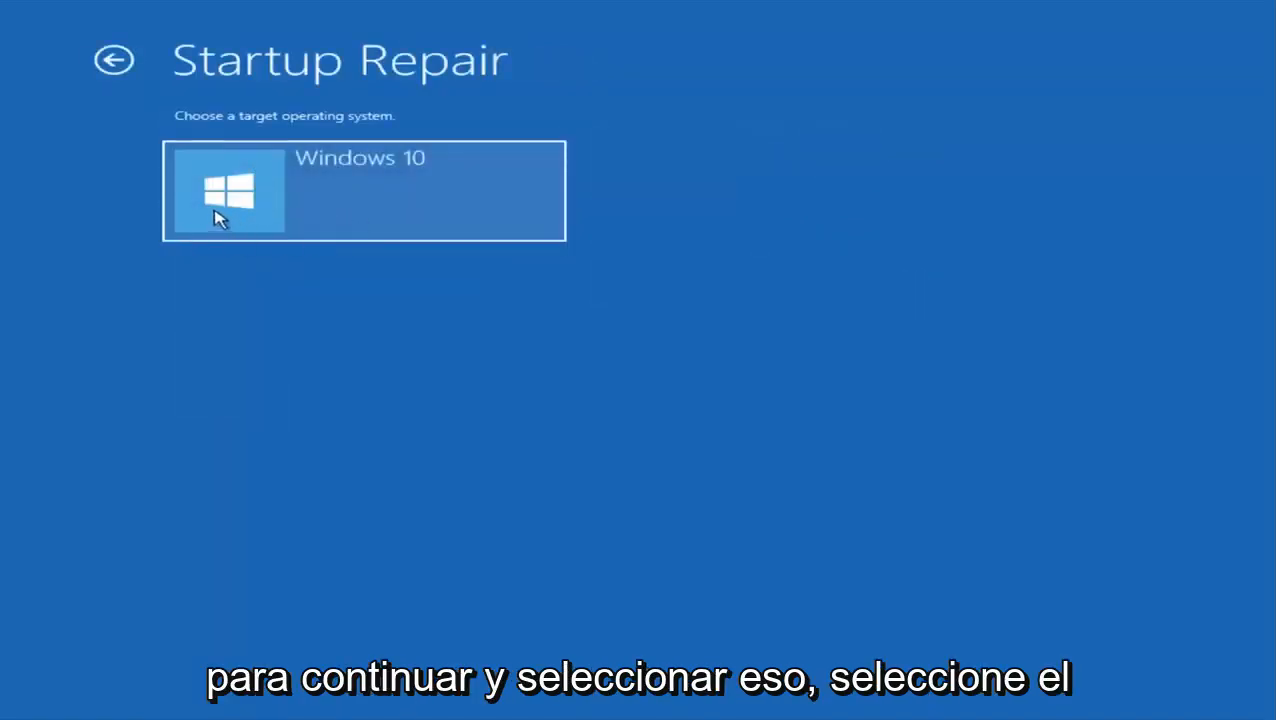
pyautogui.moveTo(308, 194)
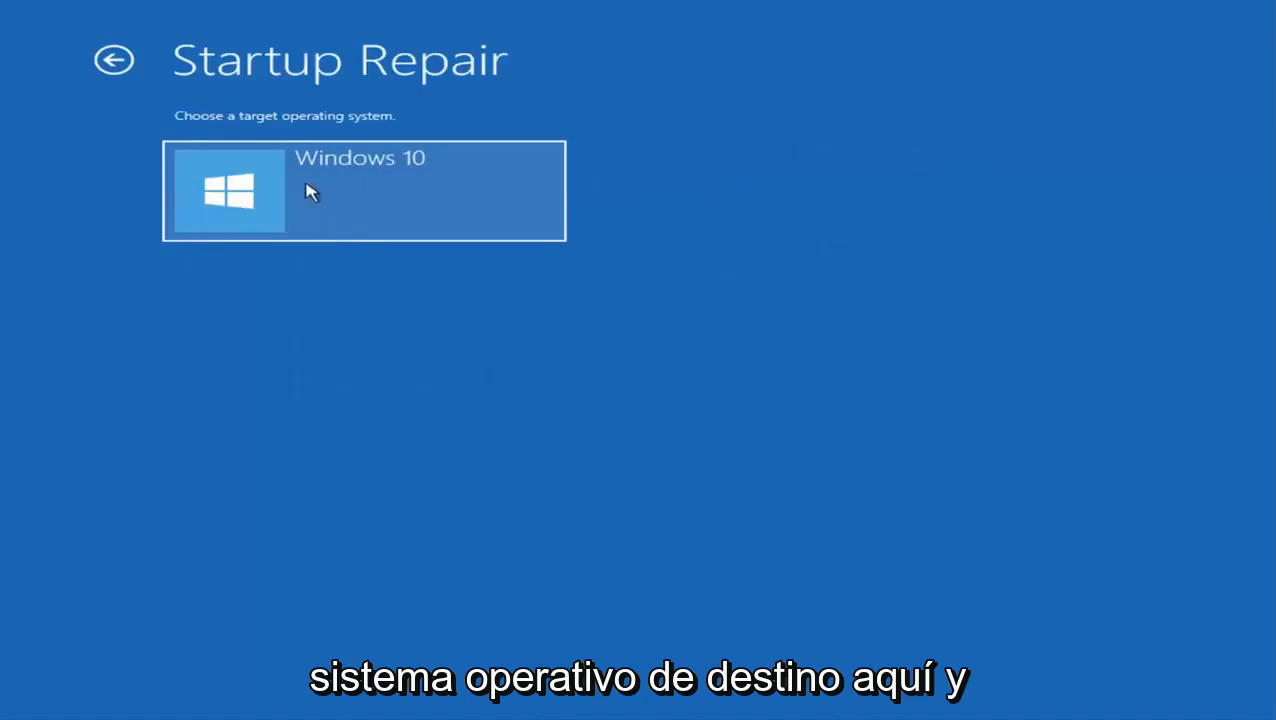
# Step: Run Startup Repair targeting the Windows 10 installation
pyautogui.click(363, 190)
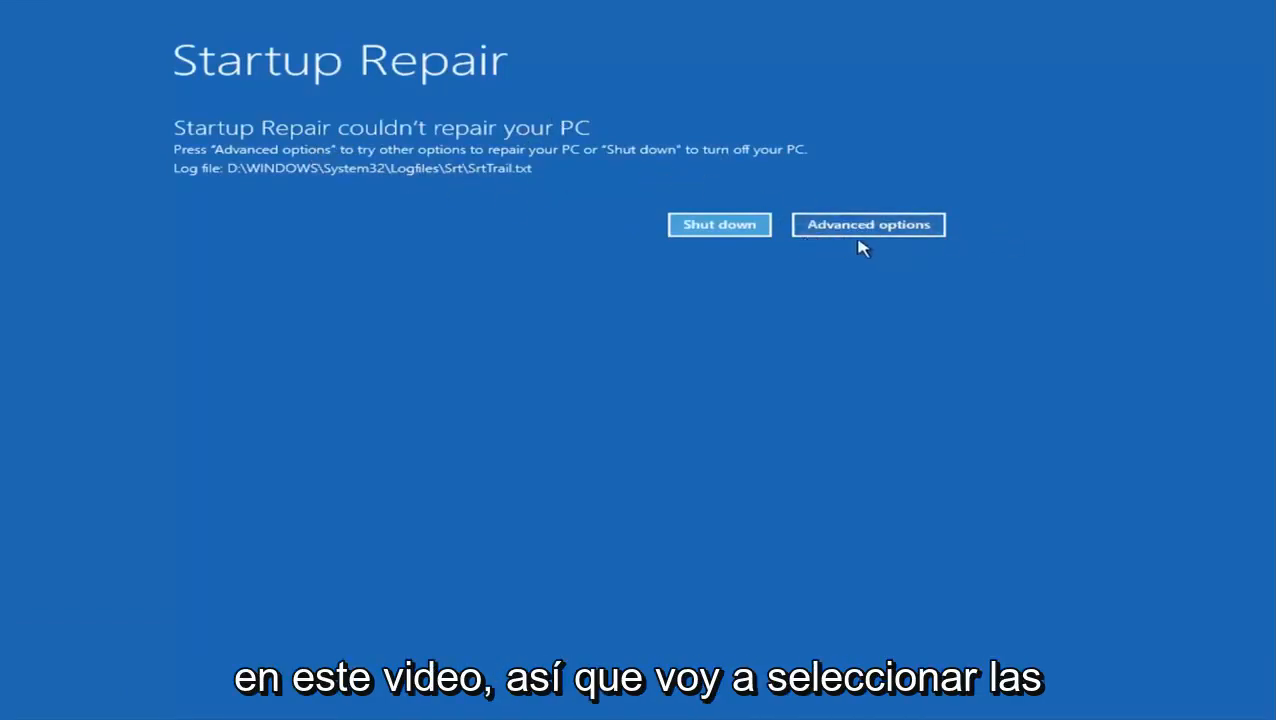
# Step: After the failed repair, launch System Restore from Troubleshoot for Windows 10
pyautogui.click(867, 224)
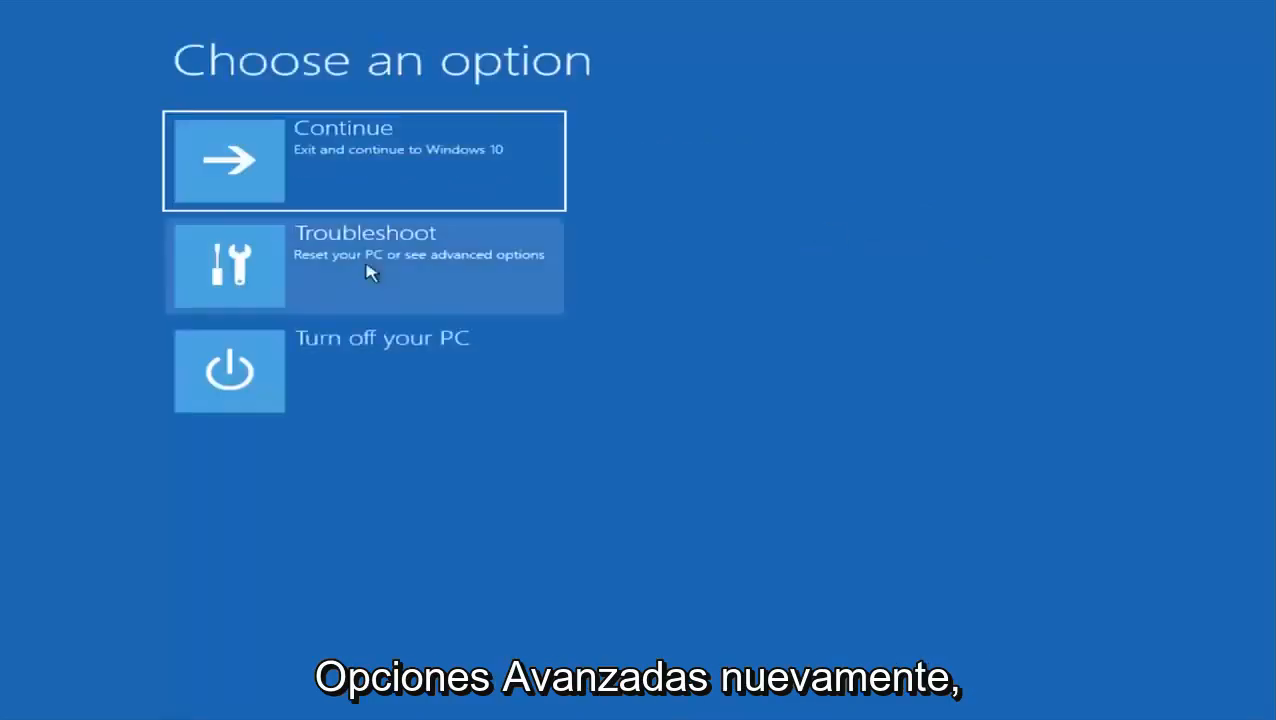
pyautogui.click(363, 265)
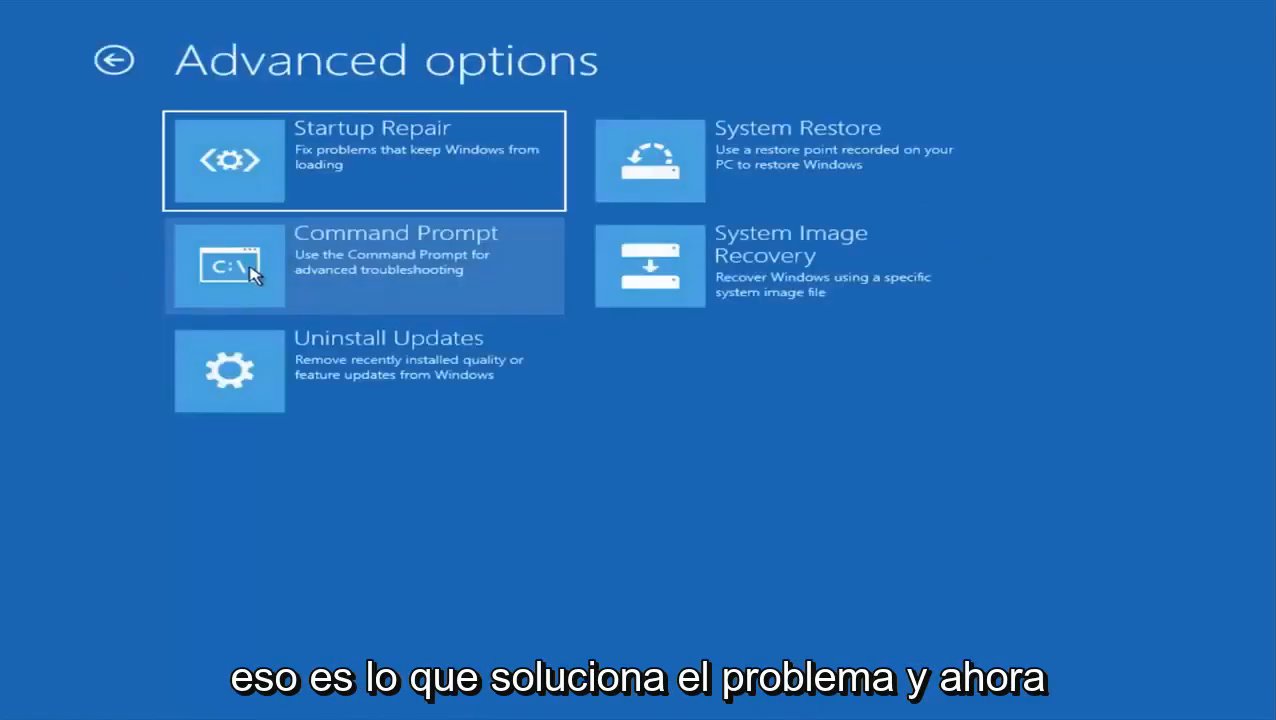
pyautogui.moveTo(785, 160)
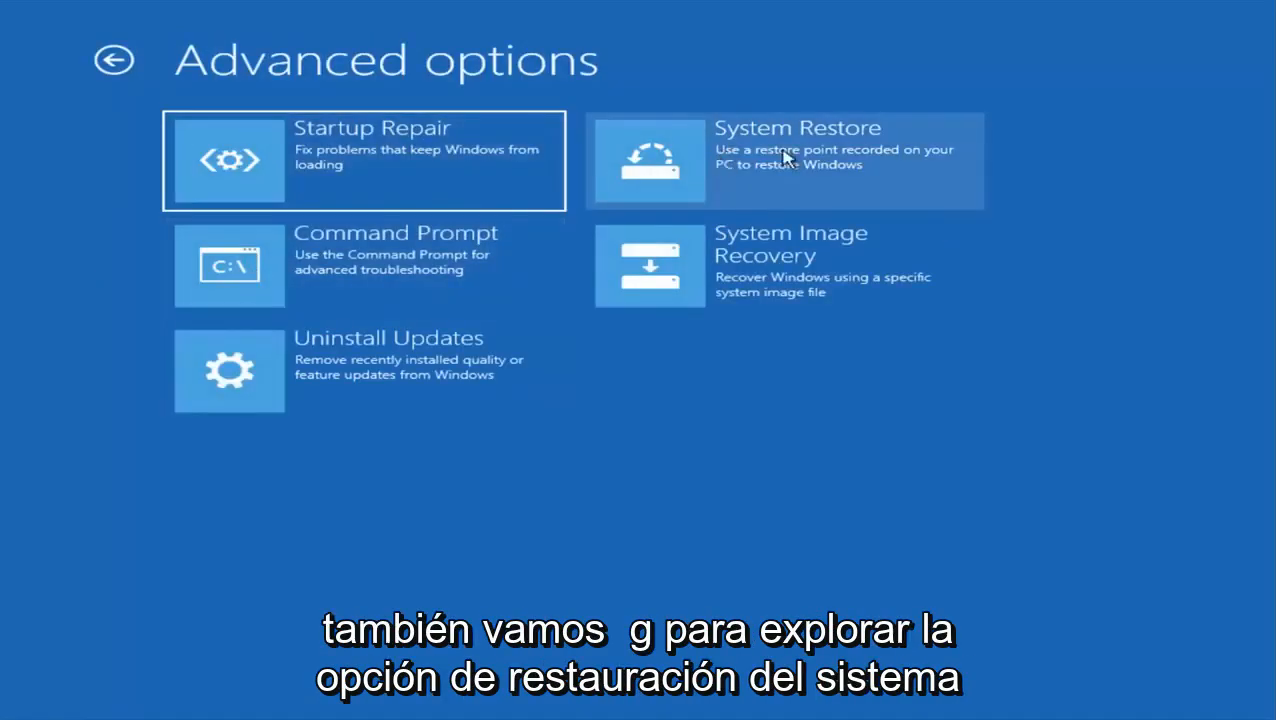
pyautogui.moveTo(785, 195)
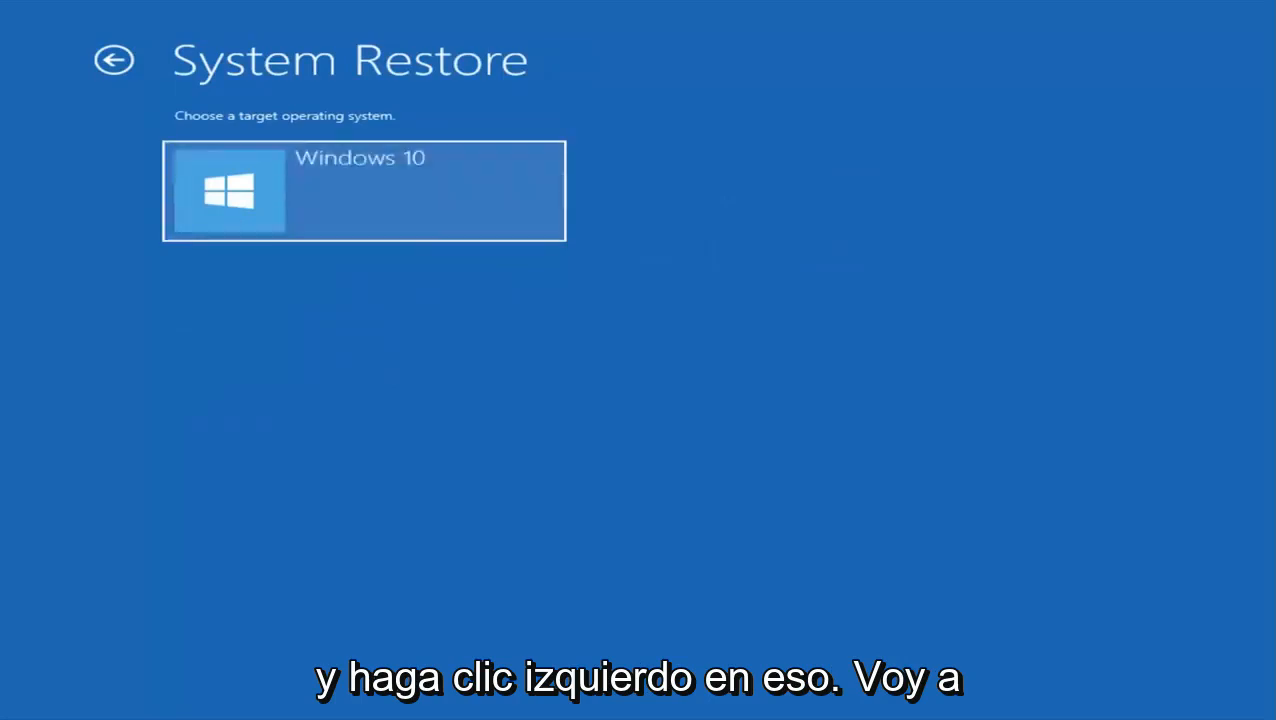
pyautogui.click(363, 190)
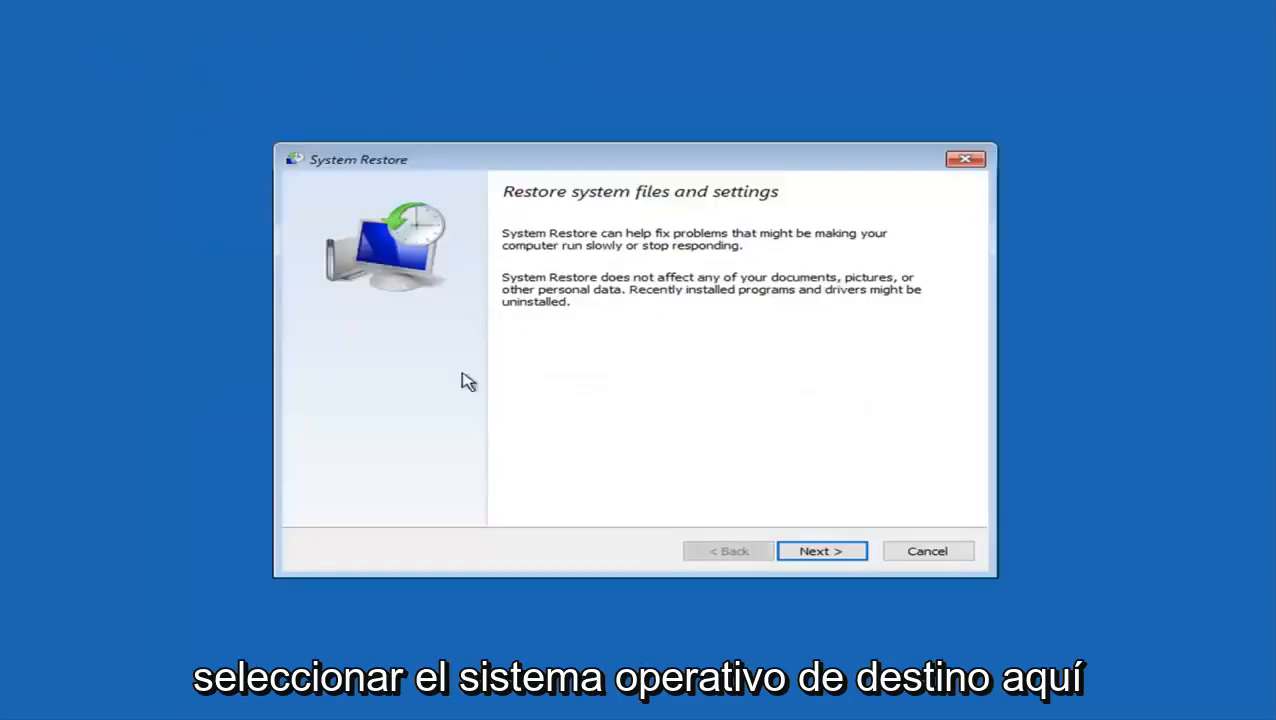
pyautogui.moveTo(618, 295)
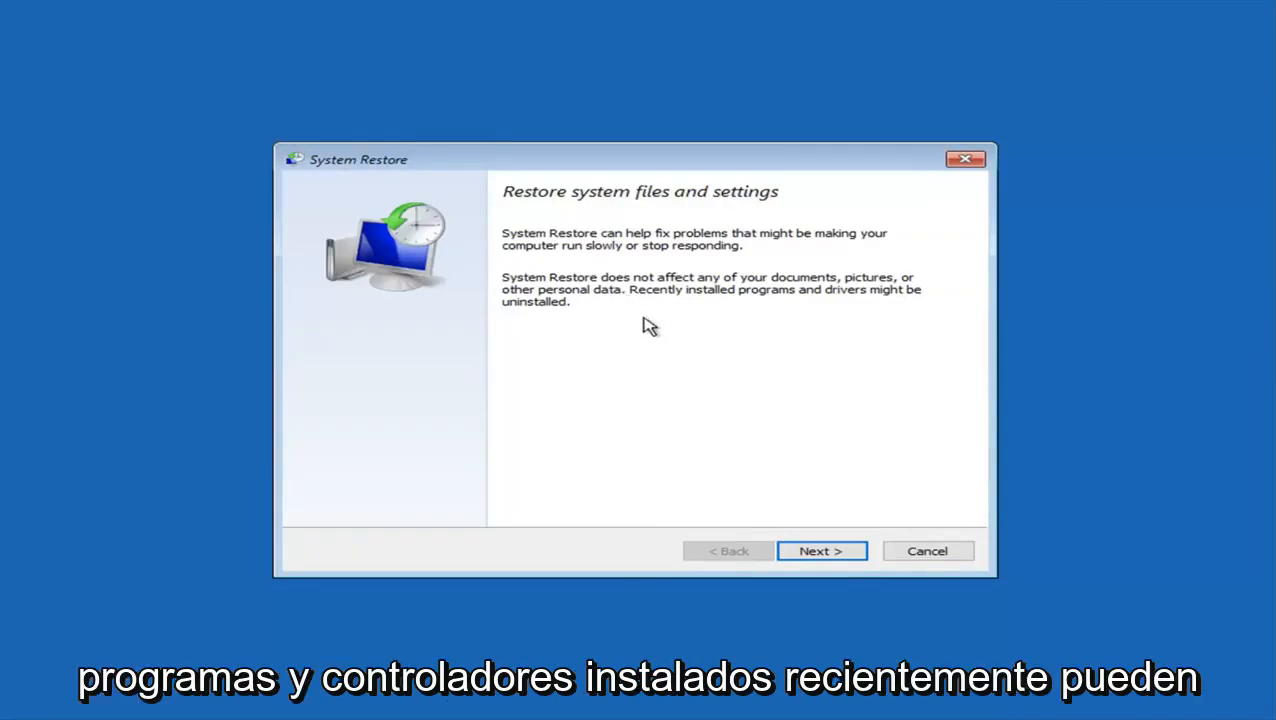
pyautogui.moveTo(680, 335)
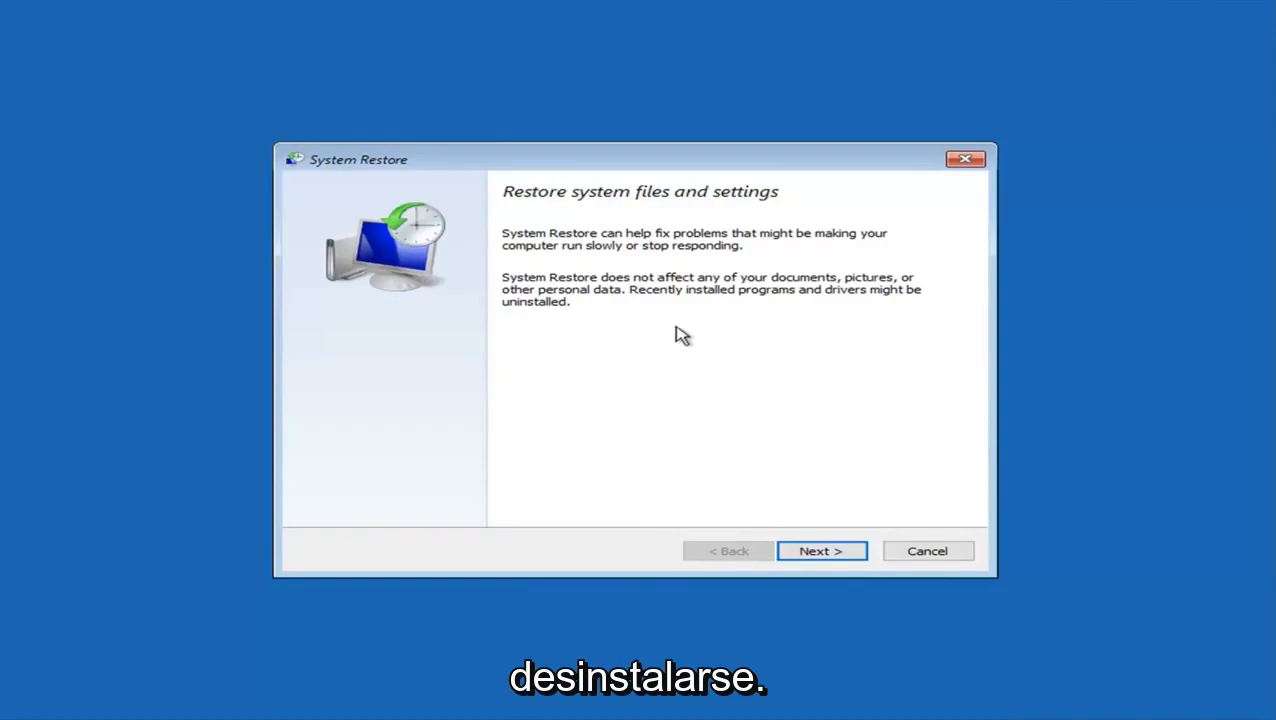
# Step: Choose the 8/13/2019 Before Updates restore point and reach the confirmation page
pyautogui.click(821, 551)
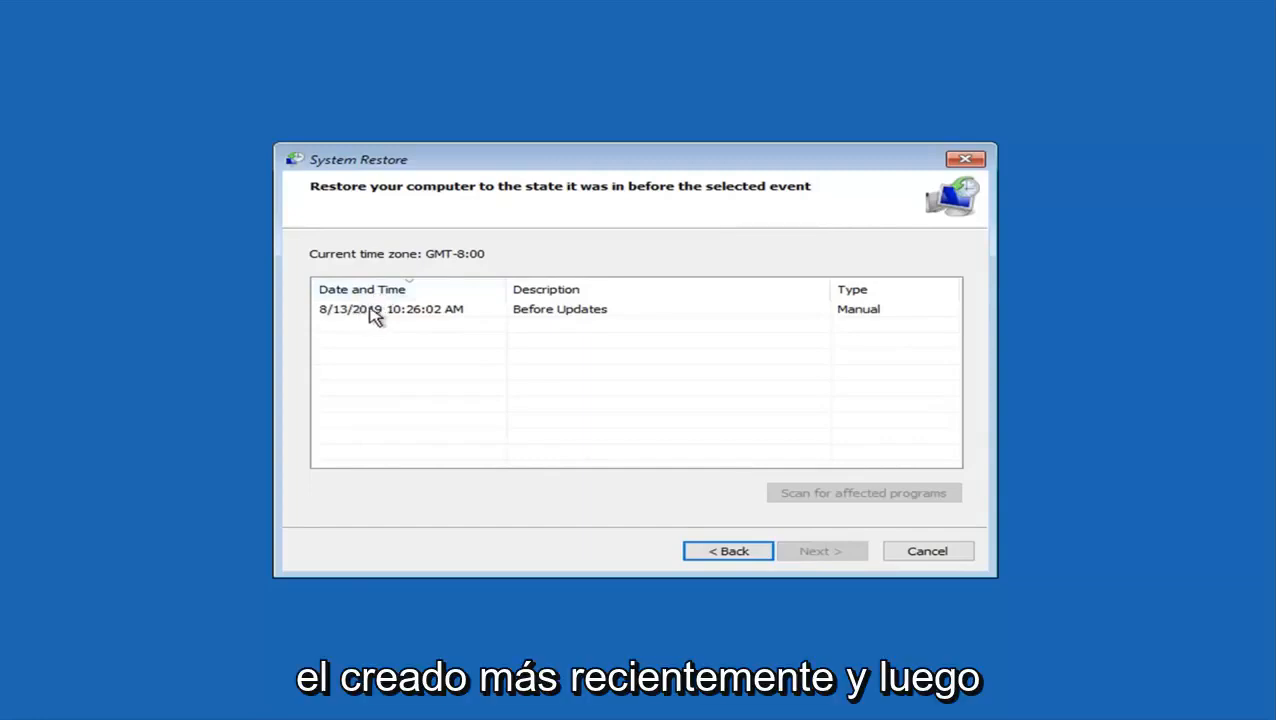
pyautogui.click(390, 308)
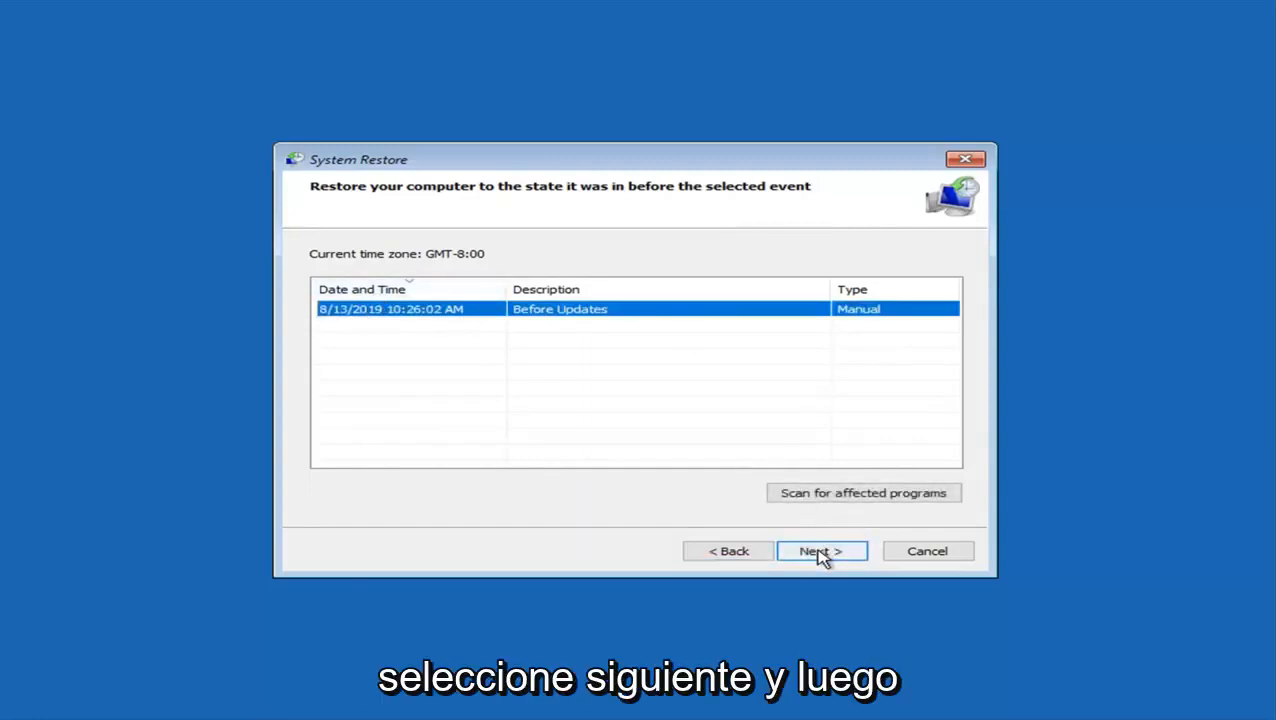
pyautogui.click(821, 551)
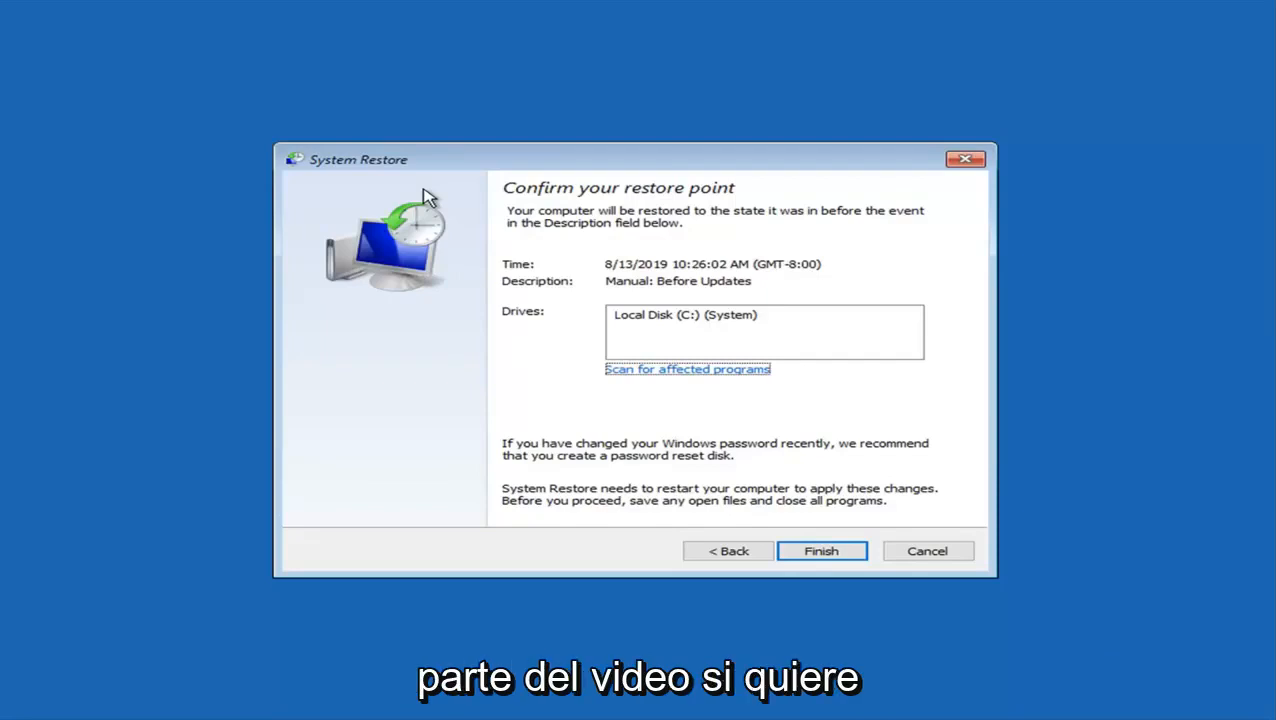
pyautogui.moveTo(460, 125)
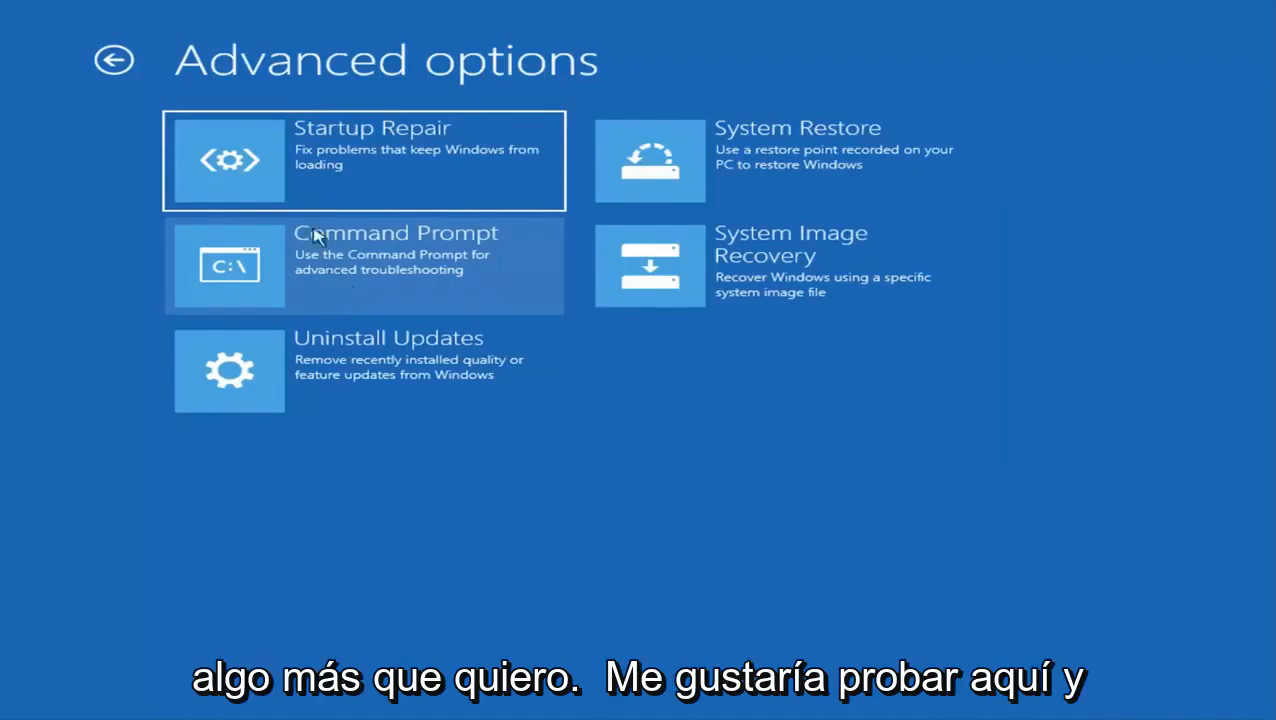
pyautogui.moveTo(390, 398)
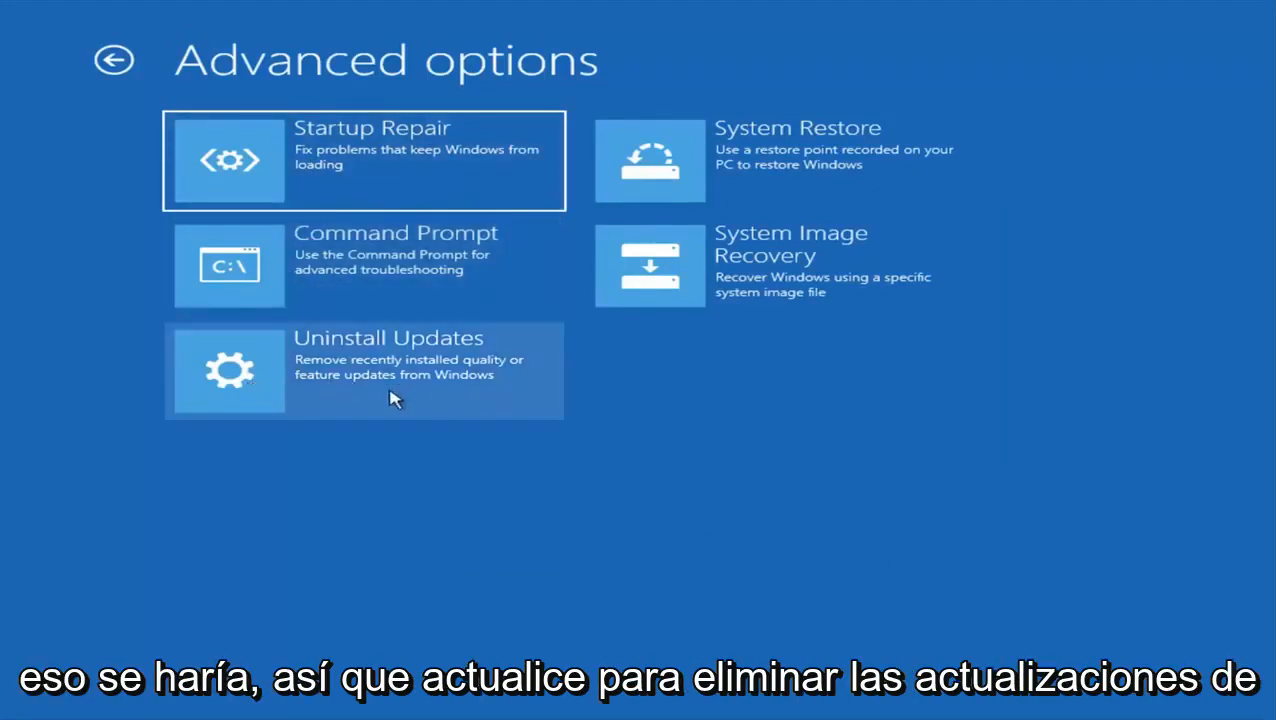
pyautogui.moveTo(318, 395)
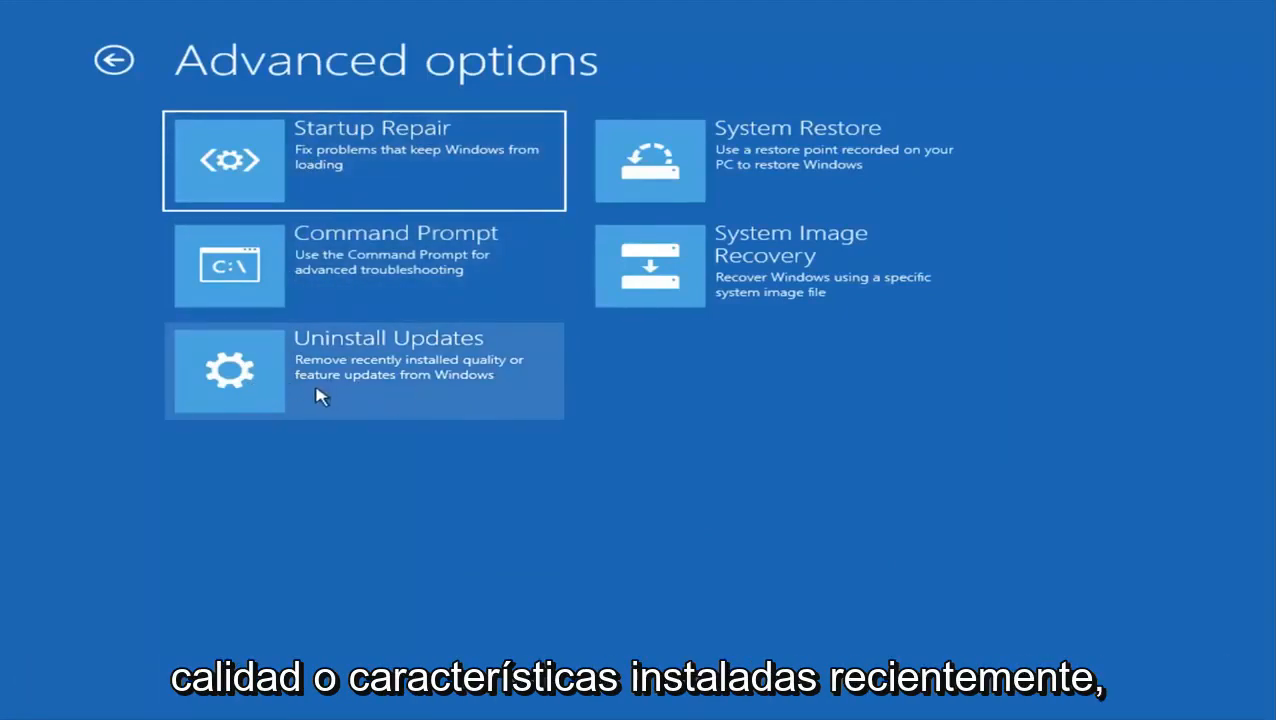
# Step: Open Uninstall Updates from the Advanced options screen
pyautogui.click(363, 370)
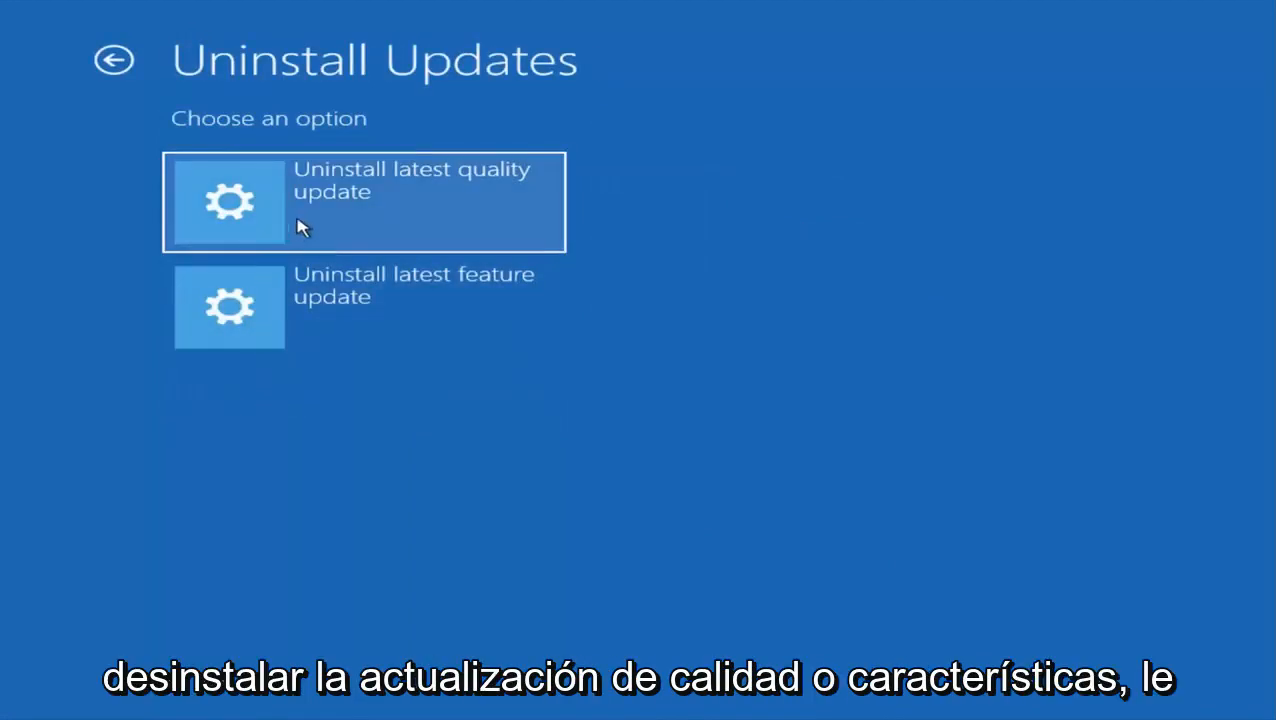
pyautogui.moveTo(265, 305)
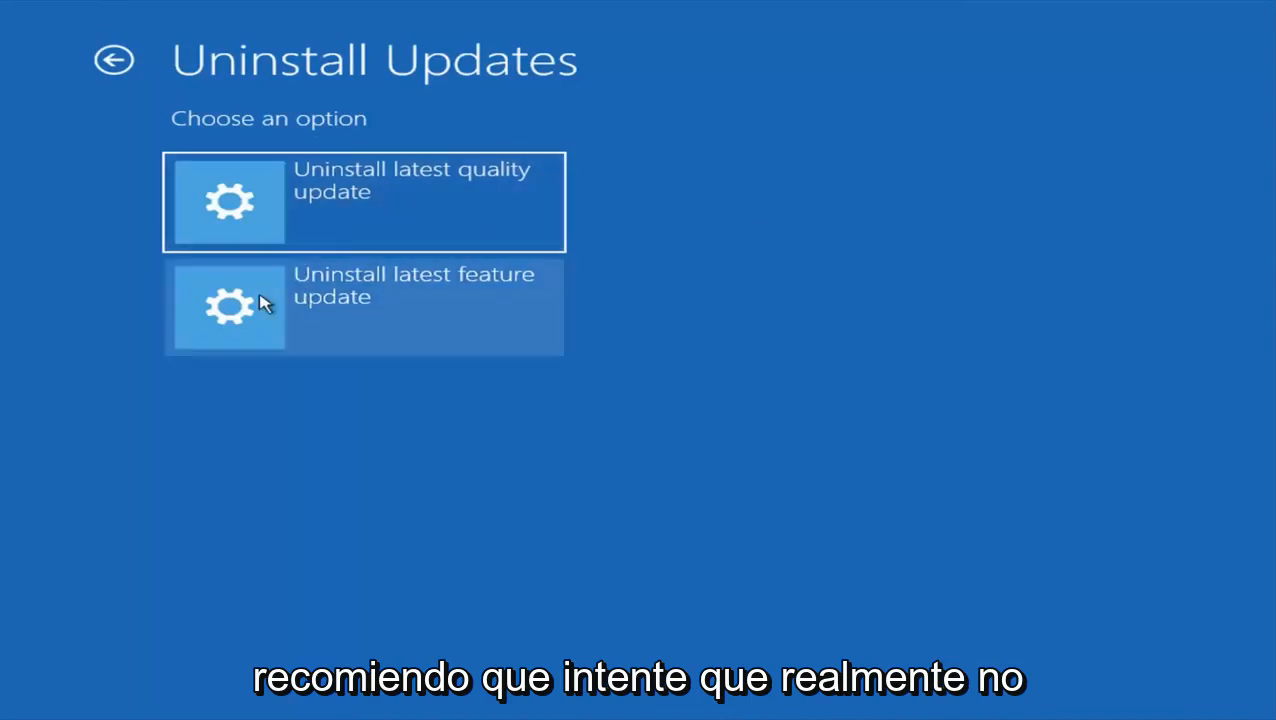
pyautogui.moveTo(283, 275)
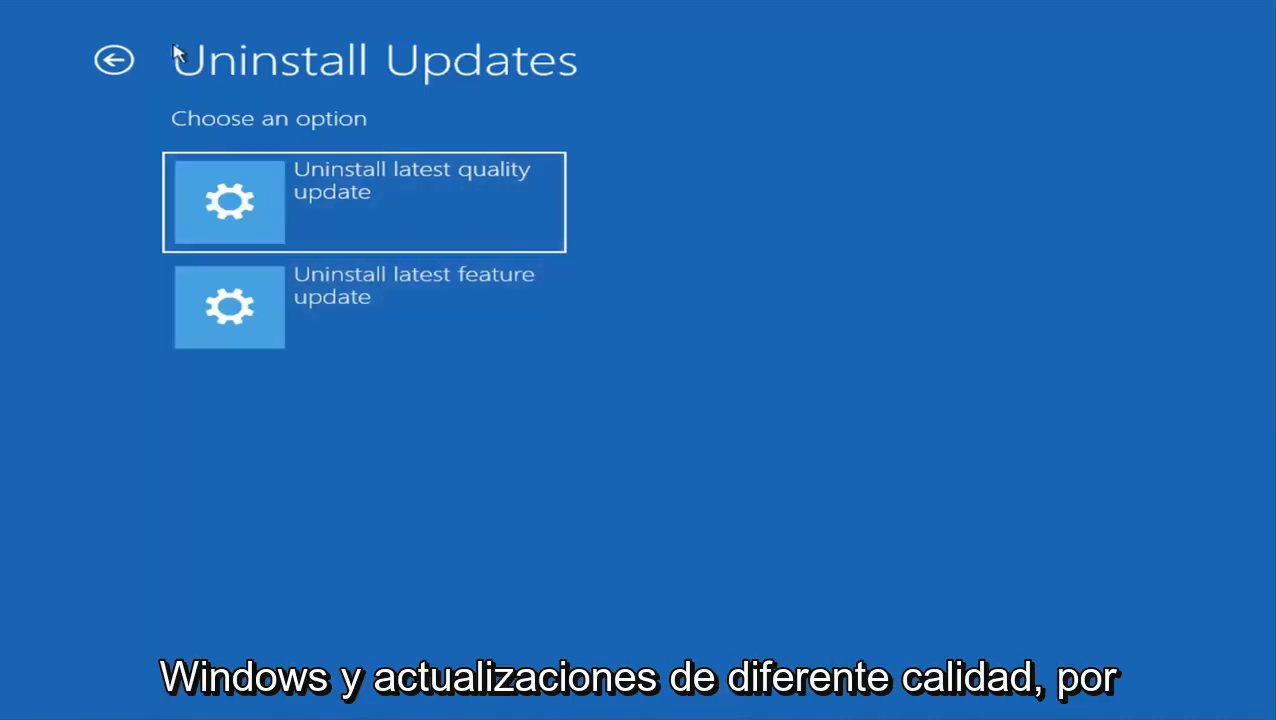
# Step: Leave Uninstall Updates without removing anything, returning to Advanced options
pyautogui.click(114, 60)
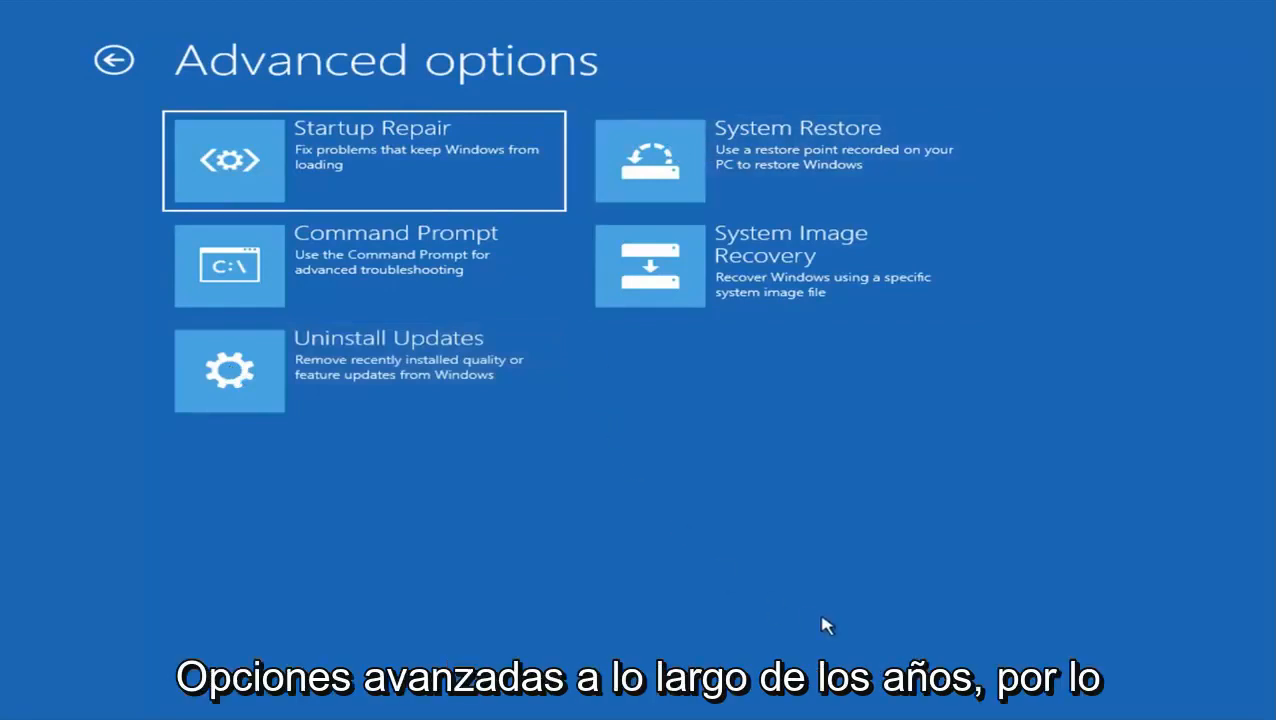
pyautogui.moveTo(435, 343)
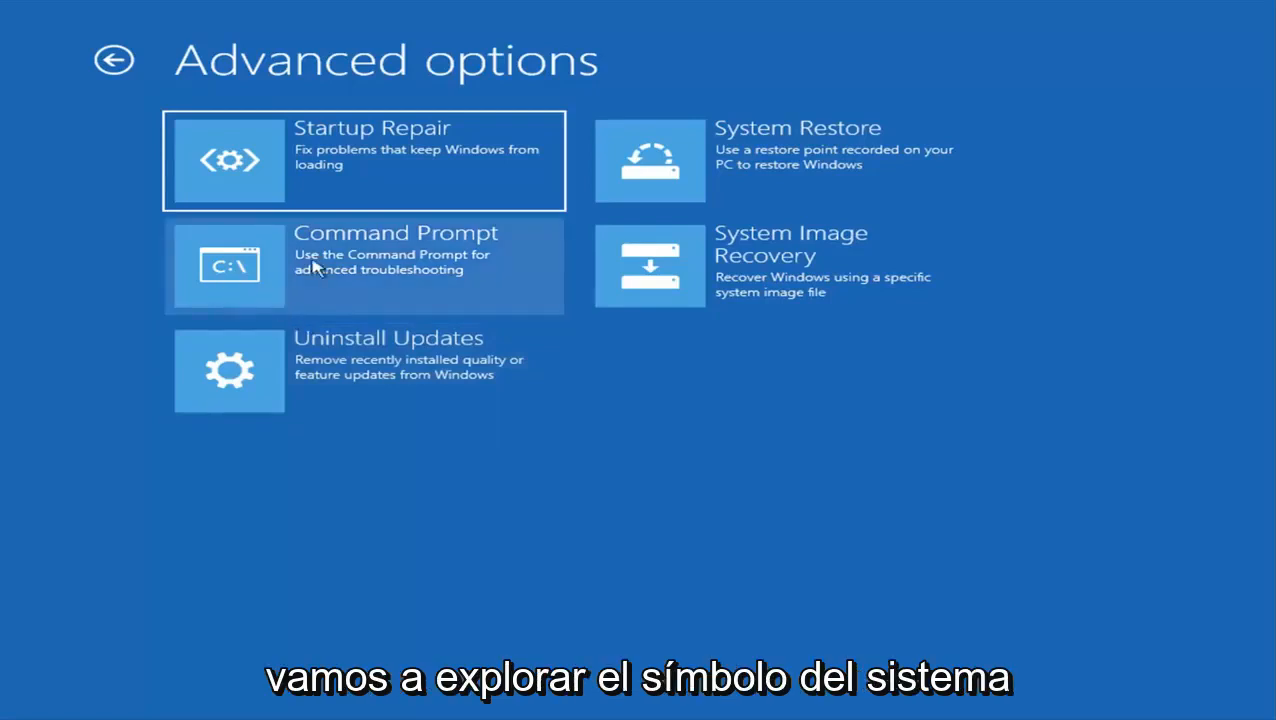
pyautogui.moveTo(350, 282)
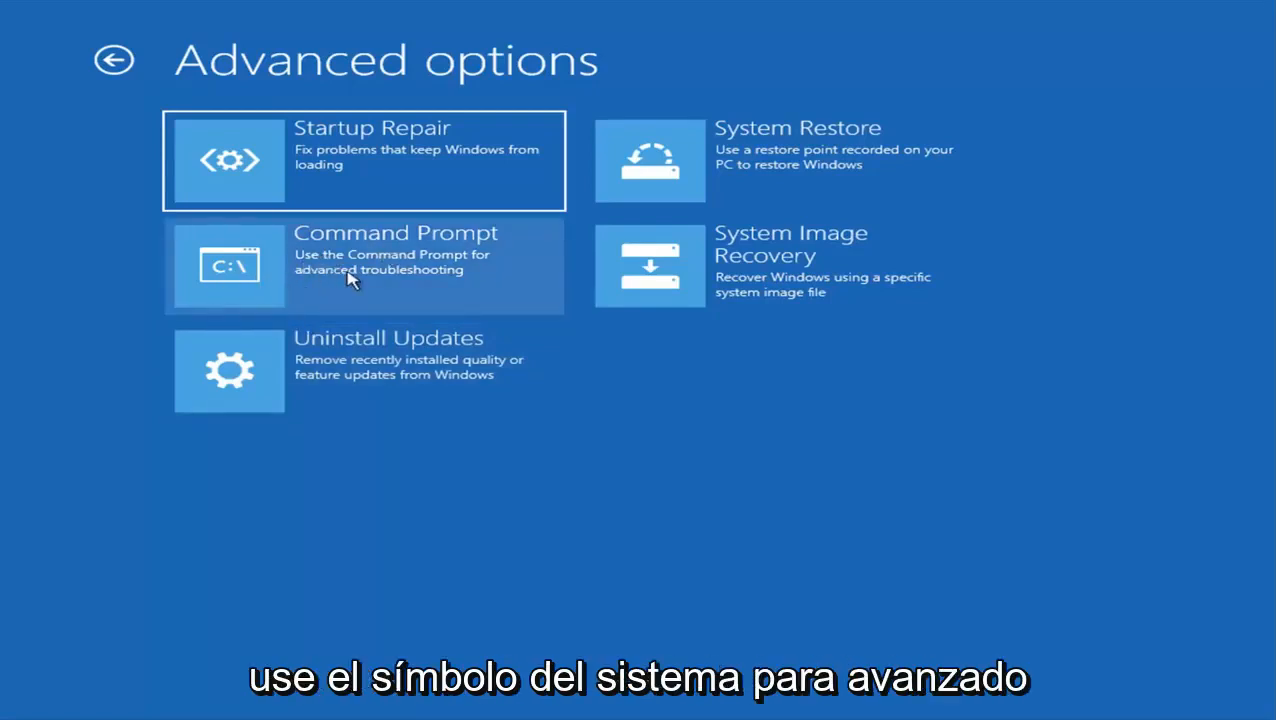
pyautogui.moveTo(285, 280)
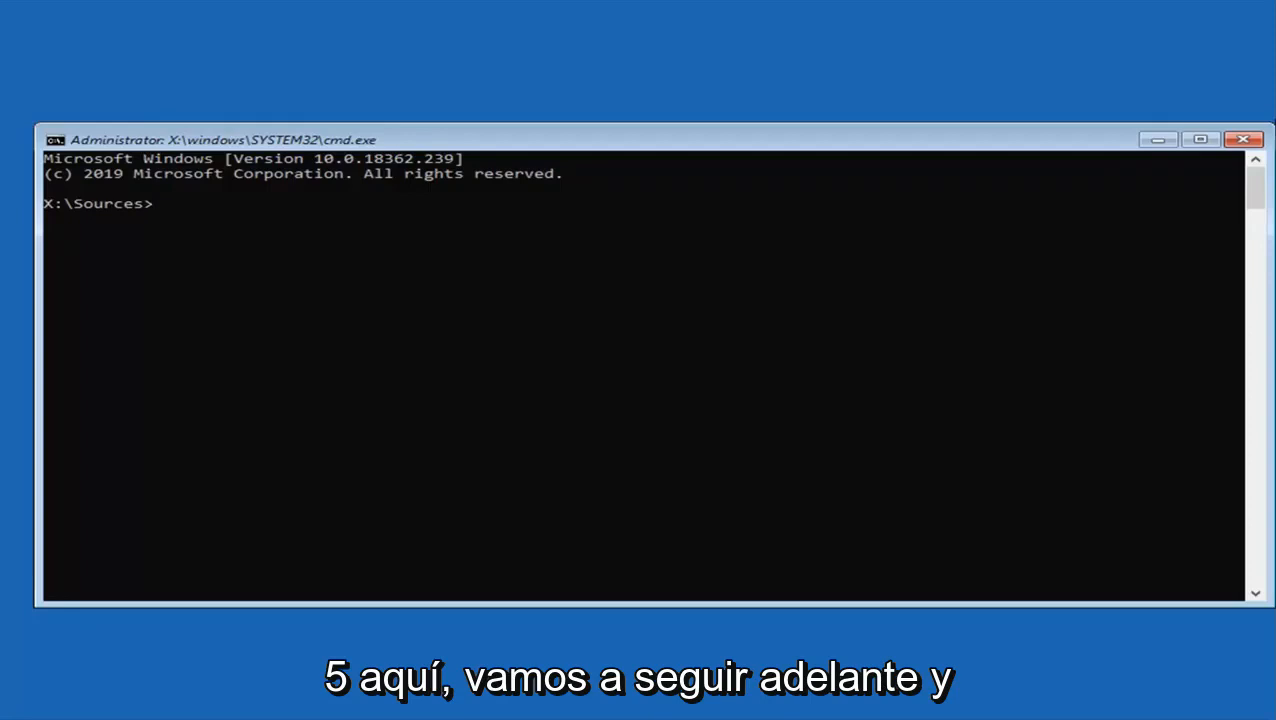
pyautogui.moveTo(651, 239)
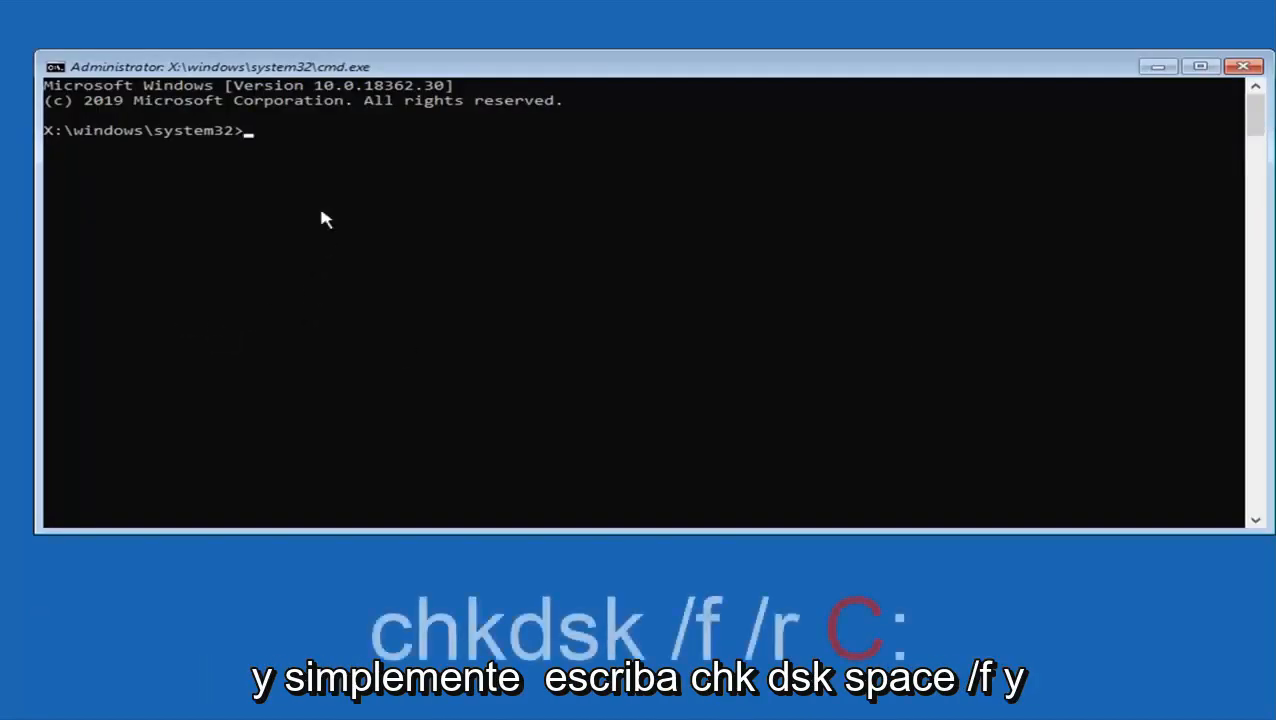
# Step: Run chkdsk /f /r C: to check and repair the Windows drive
pyautogui.write('chkd')
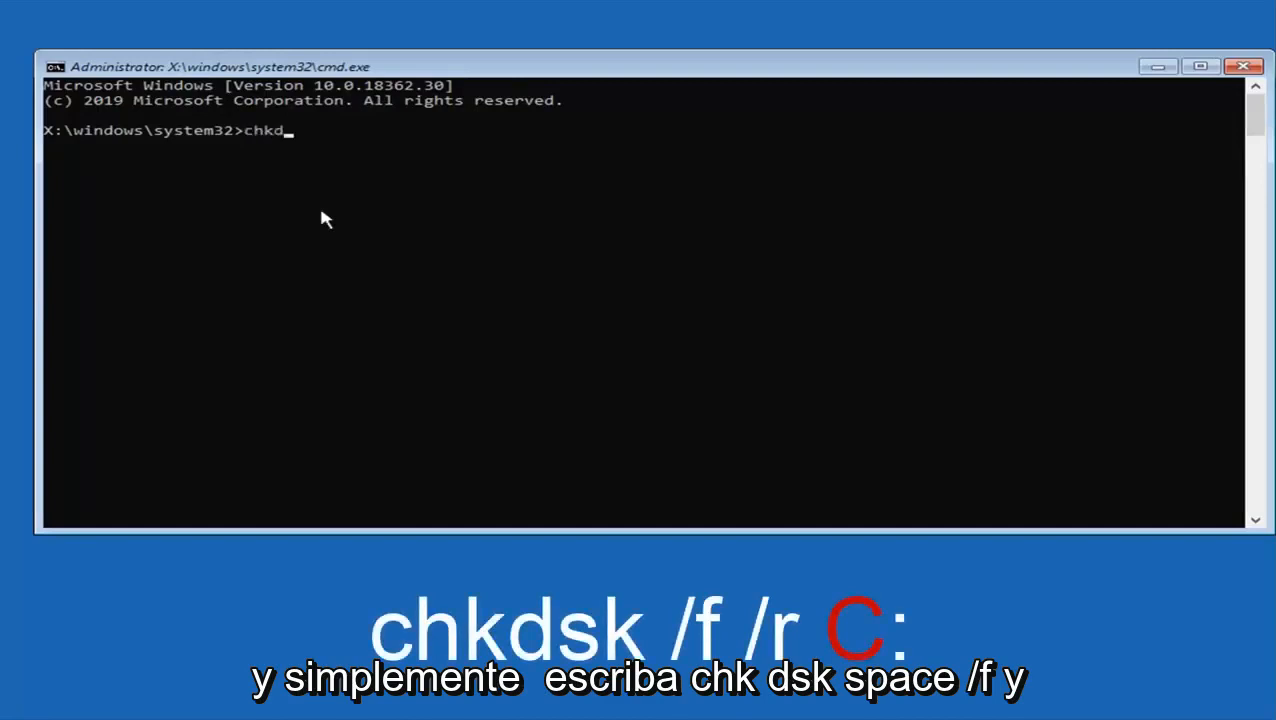
pyautogui.write('sk /')
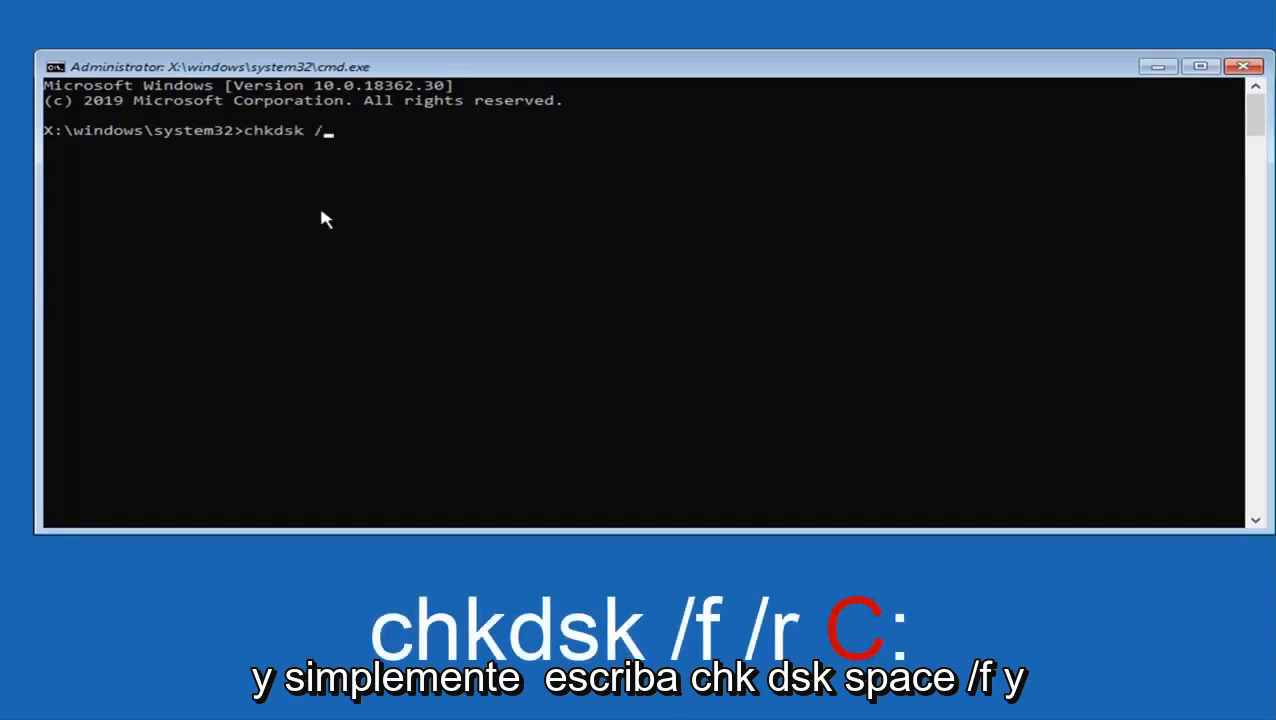
pyautogui.write('f /r')
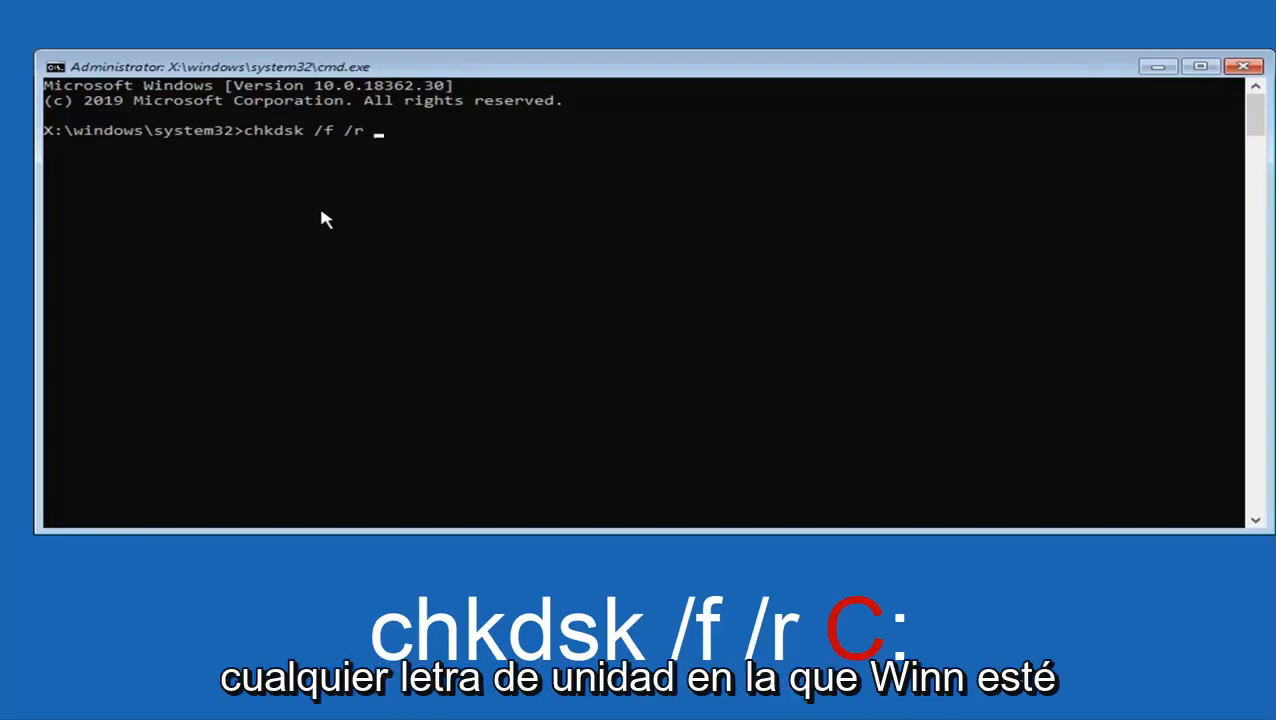
pyautogui.write('C:')
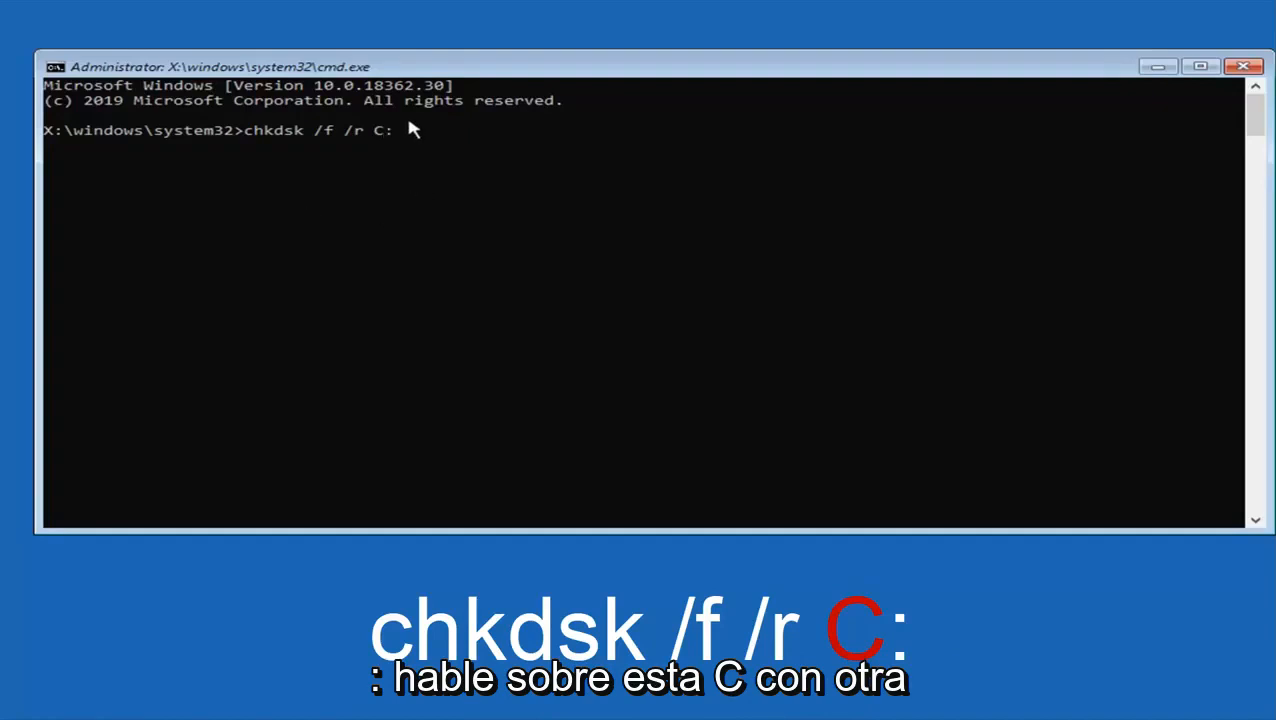
pyautogui.moveTo(390, 158)
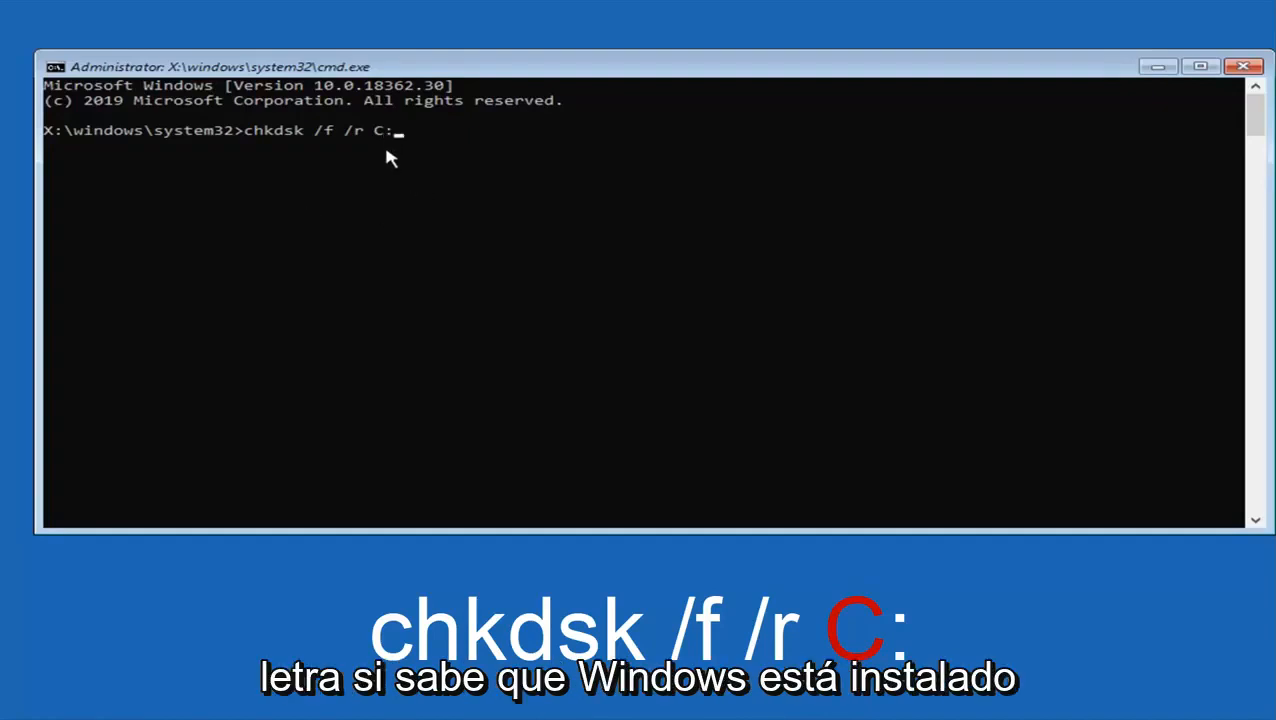
pyautogui.moveTo(405, 148)
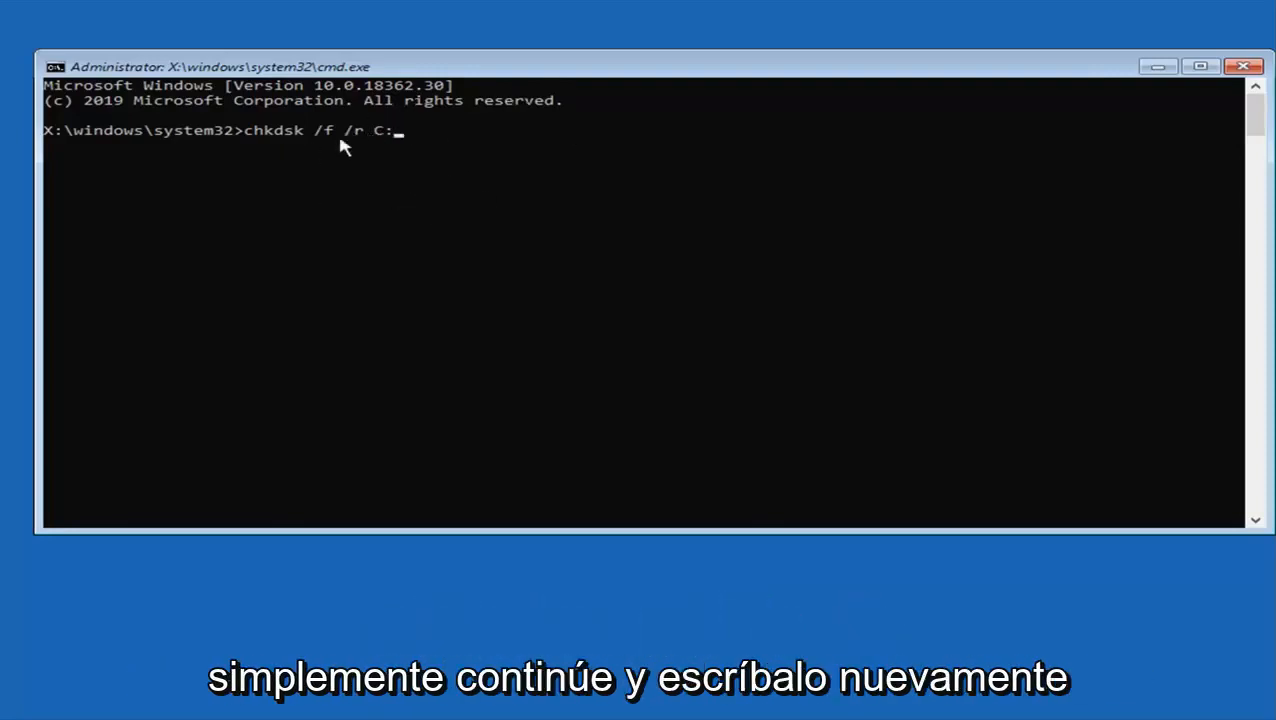
pyautogui.moveTo(408, 184)
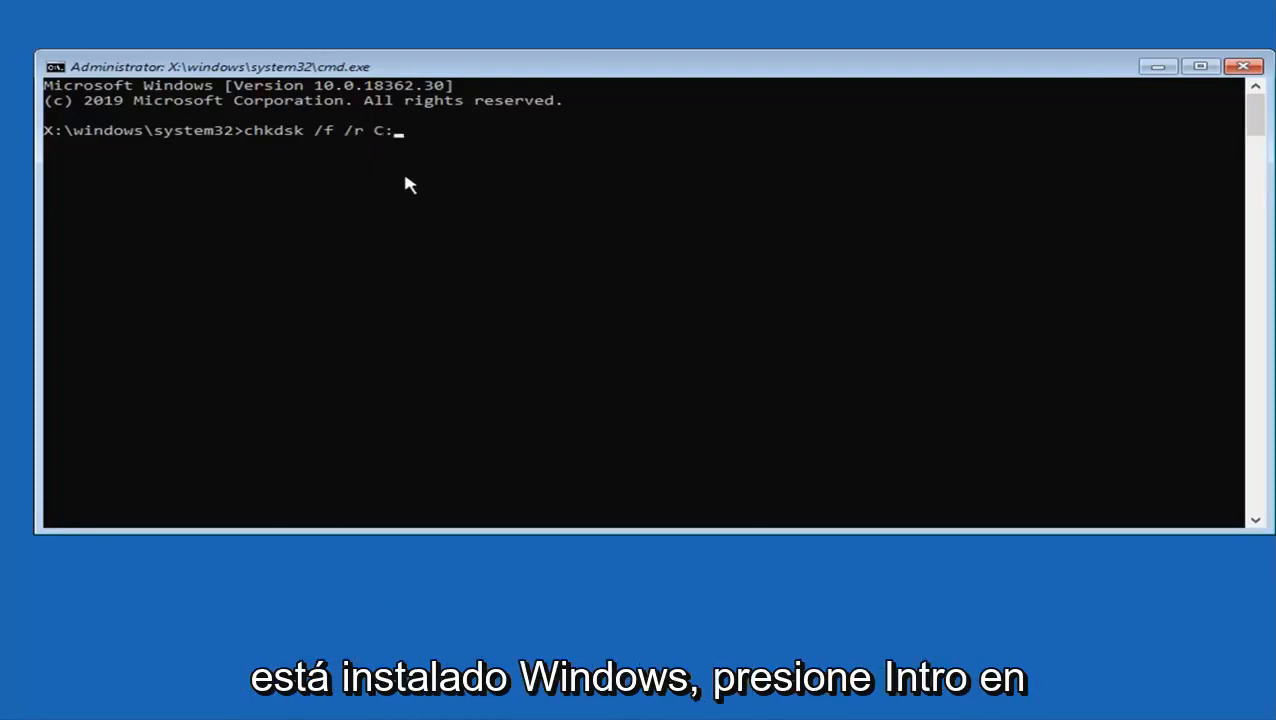
pyautogui.press('enter')
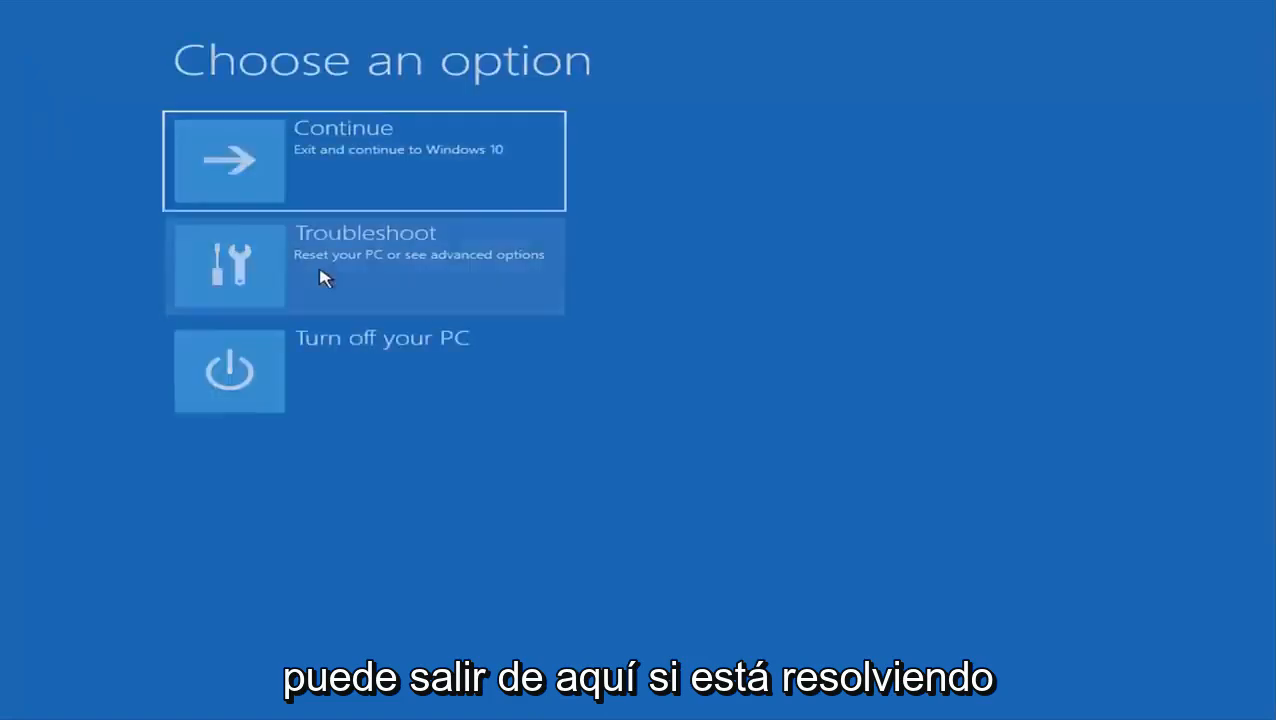
# Step: Reopen Command Prompt via Troubleshoot and Advanced options
pyautogui.click(365, 265)
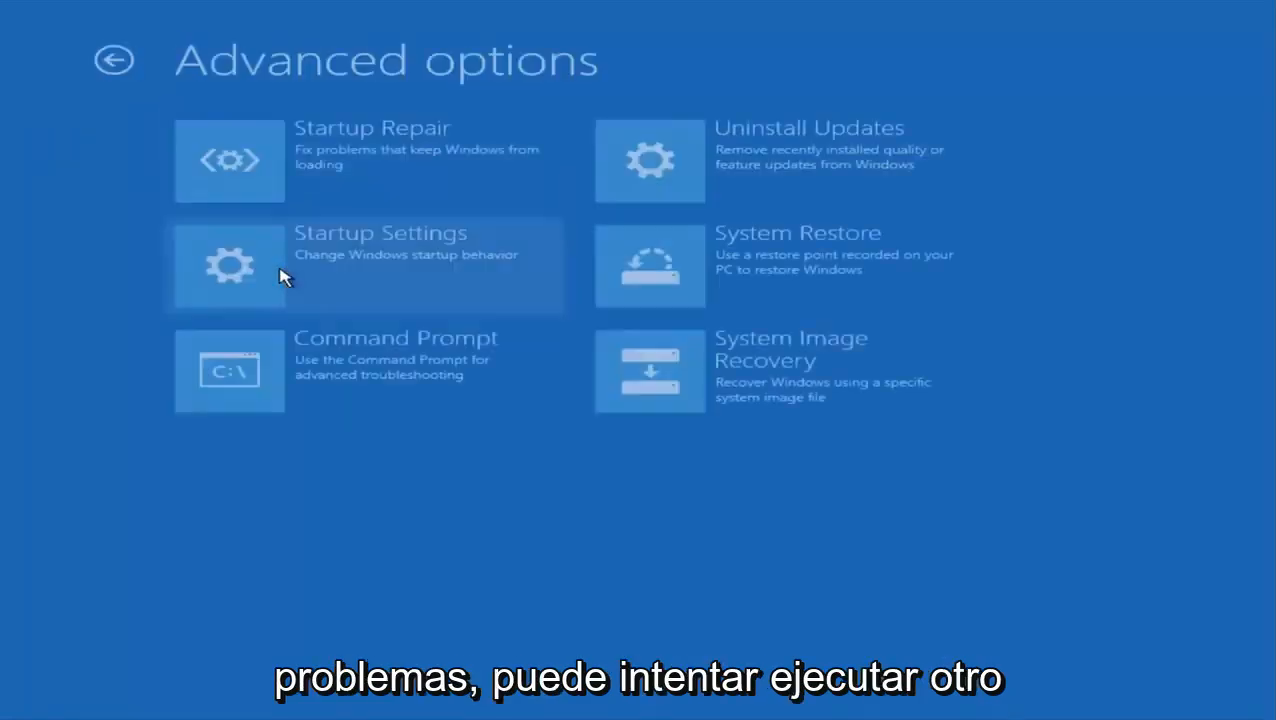
pyautogui.click(229, 370)
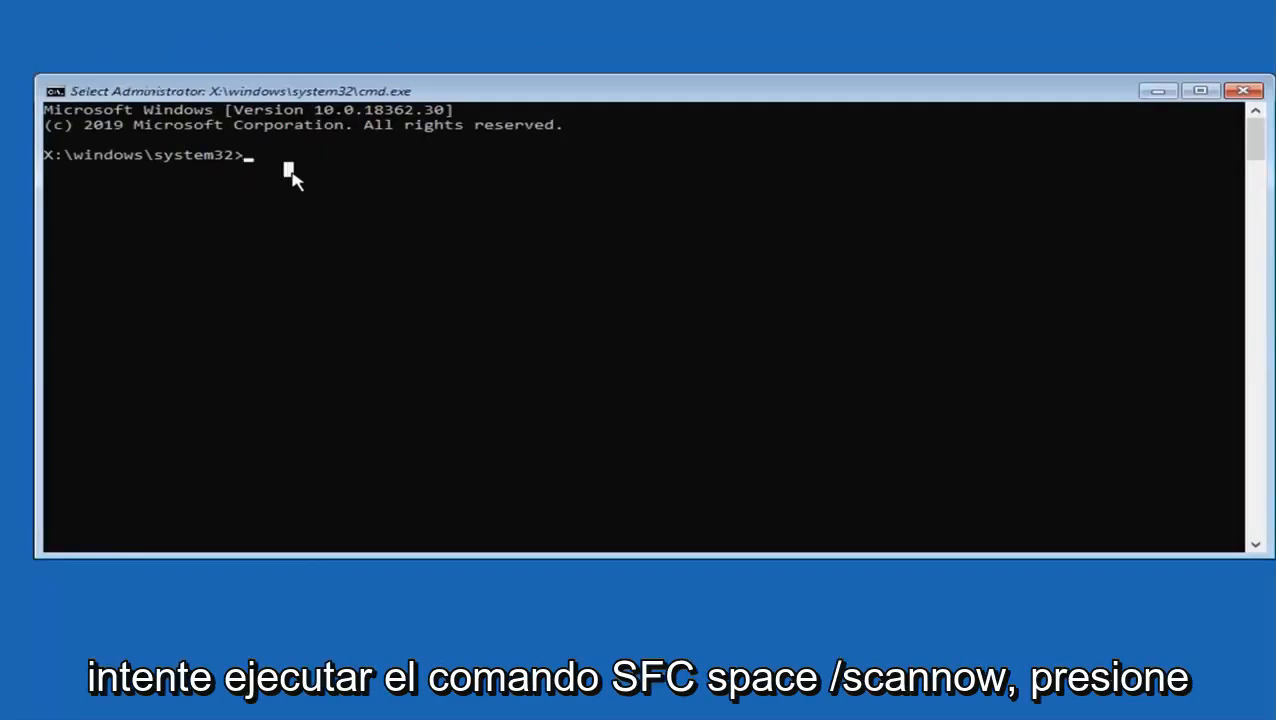
# Step: Run sfc /scannow and let verification reach 100%
pyautogui.write('sfc /')
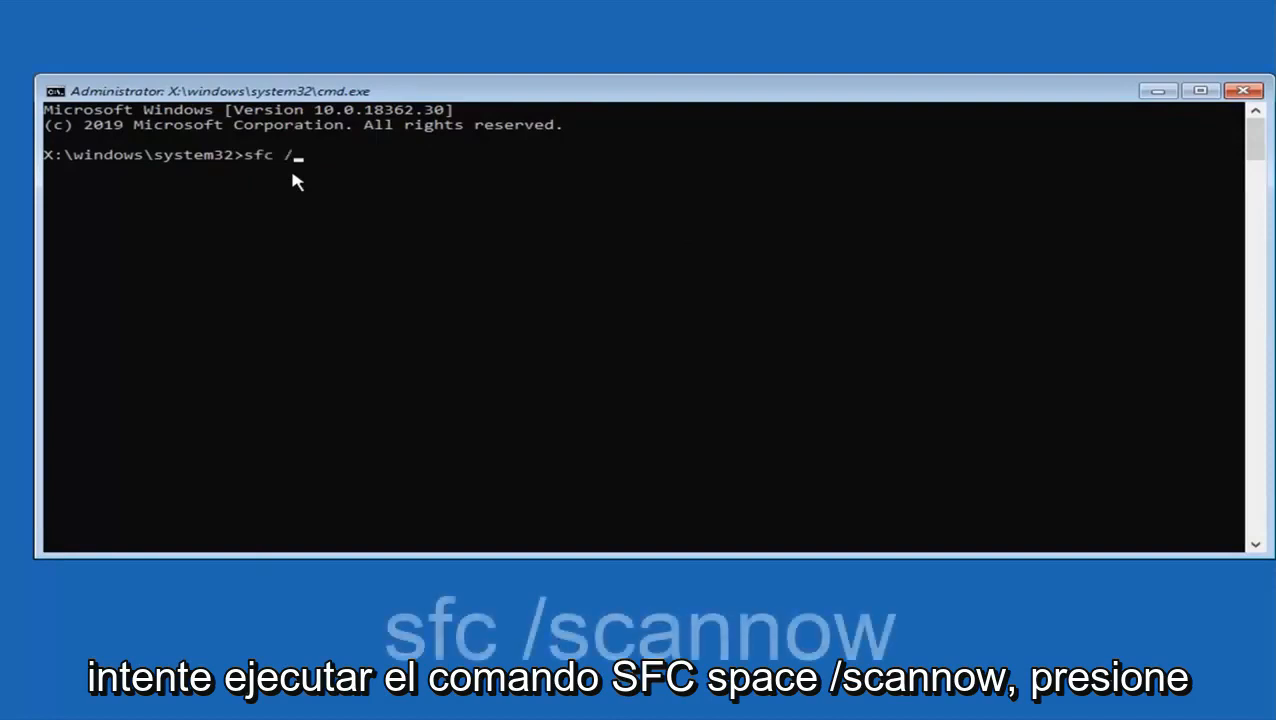
pyautogui.write('scannow')
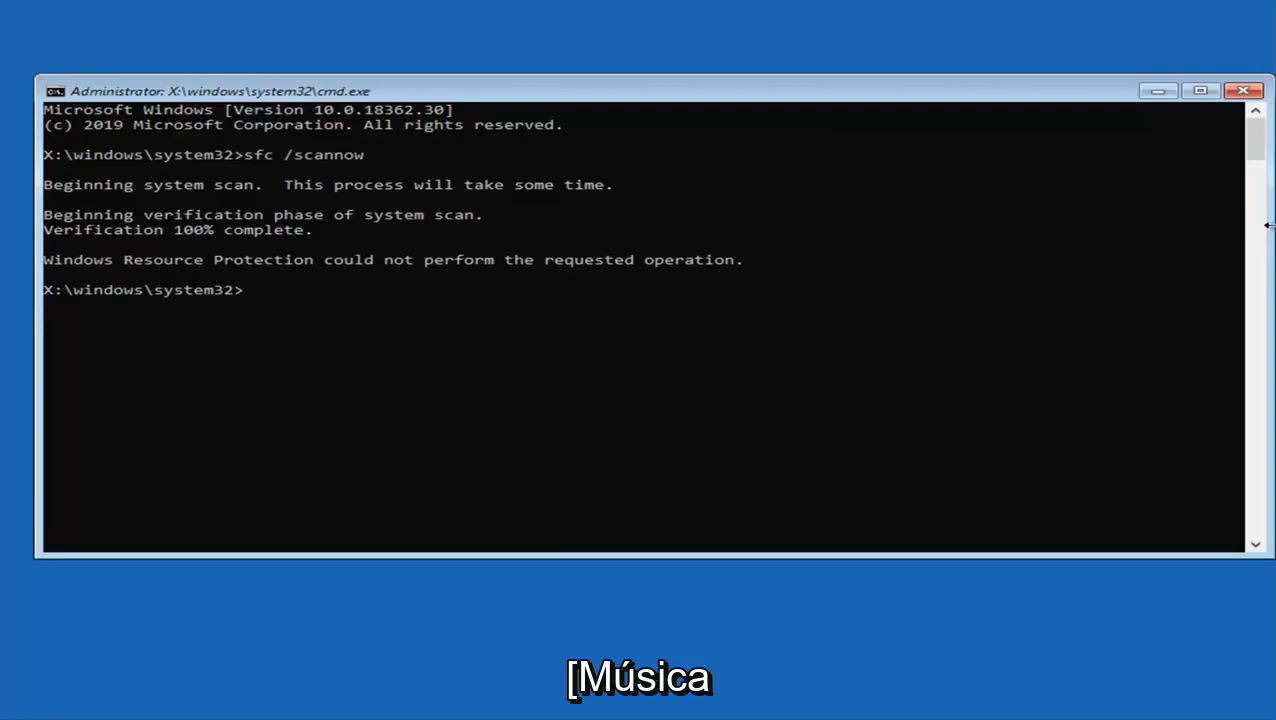
pyautogui.moveTo(367, 301)
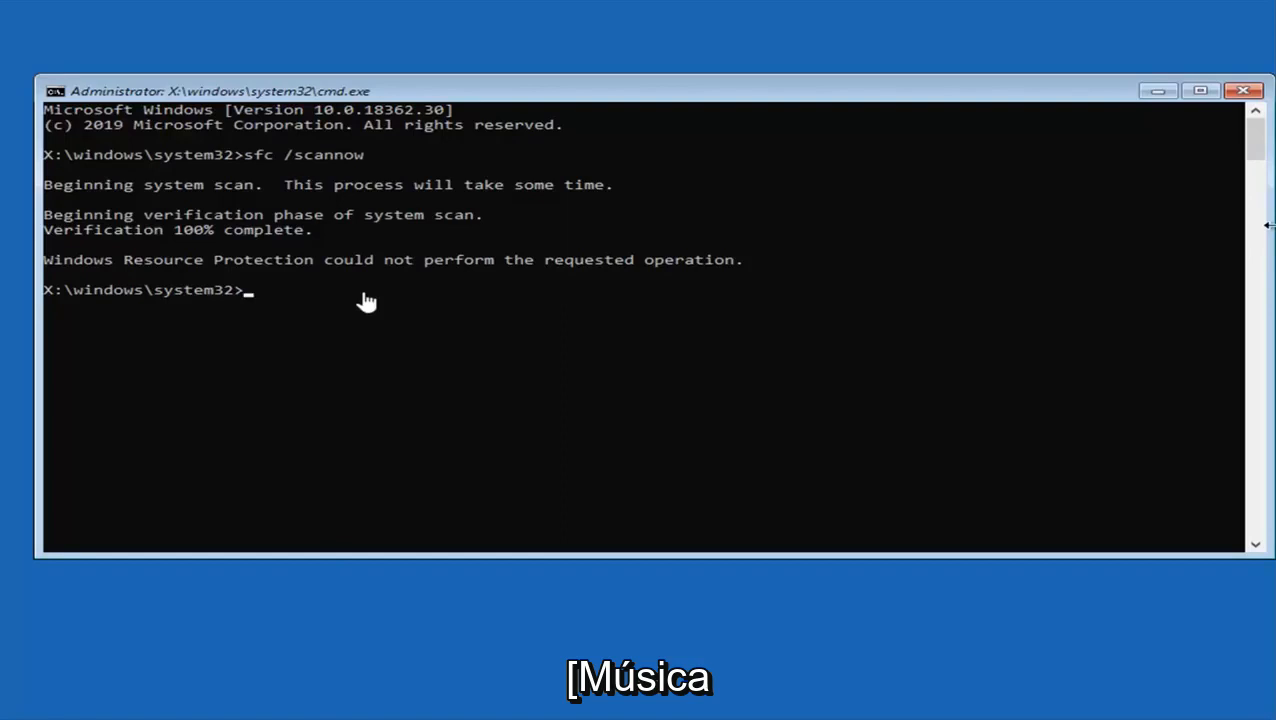